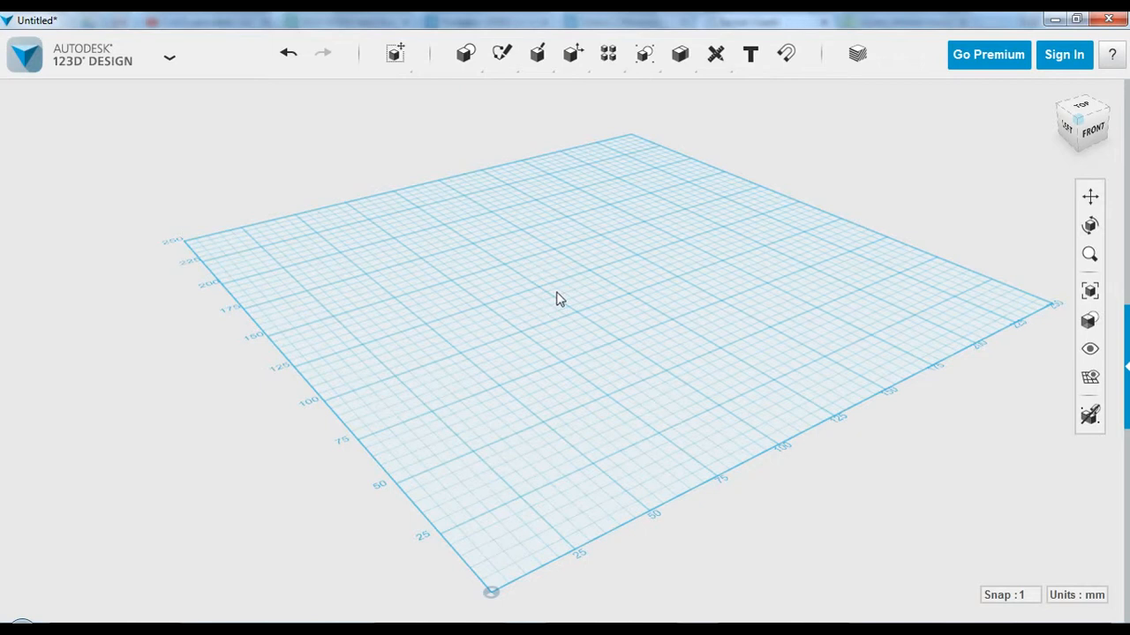
pyautogui.moveTo(572, 303)
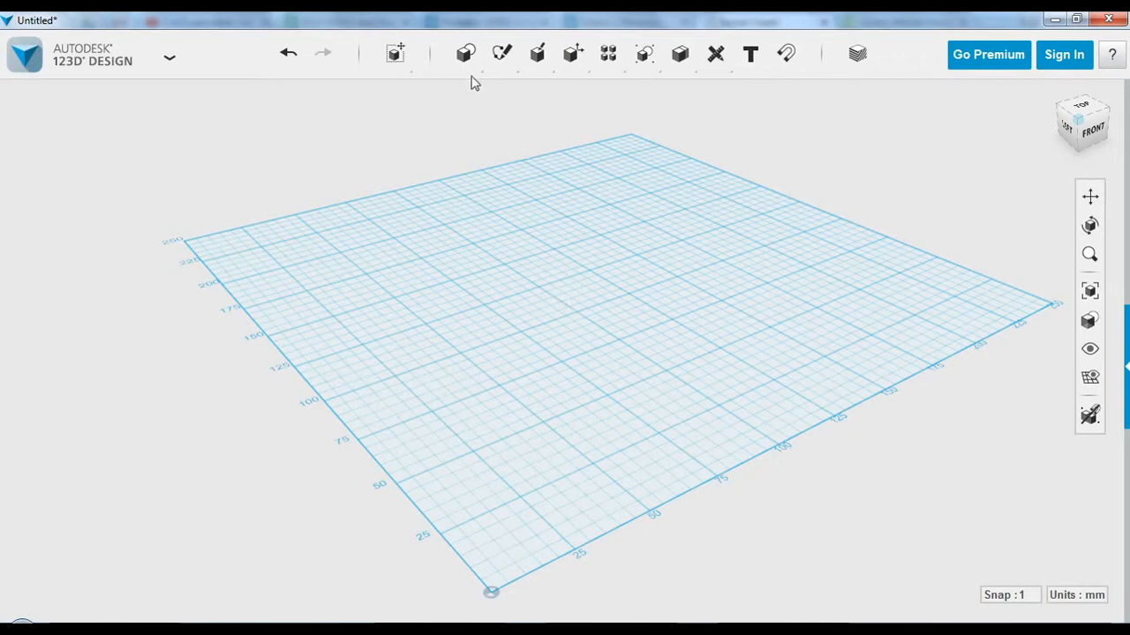
# - Insert a 100 × 30 × 35 mm box primitive and position it on the grid
pyautogui.click(463, 52)
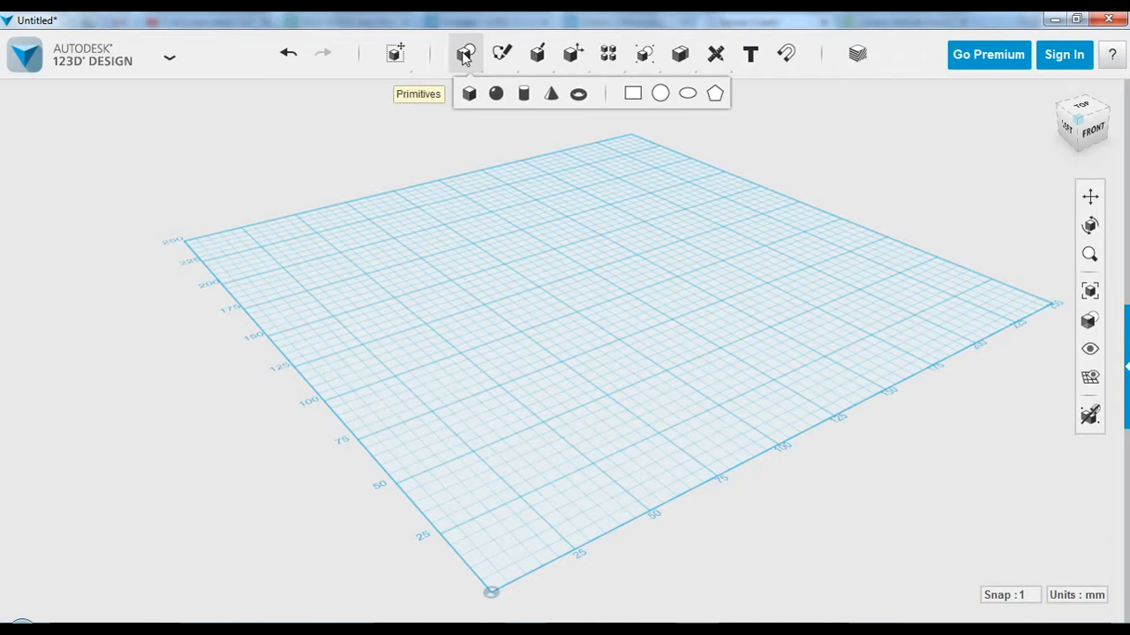
pyautogui.moveTo(466, 66)
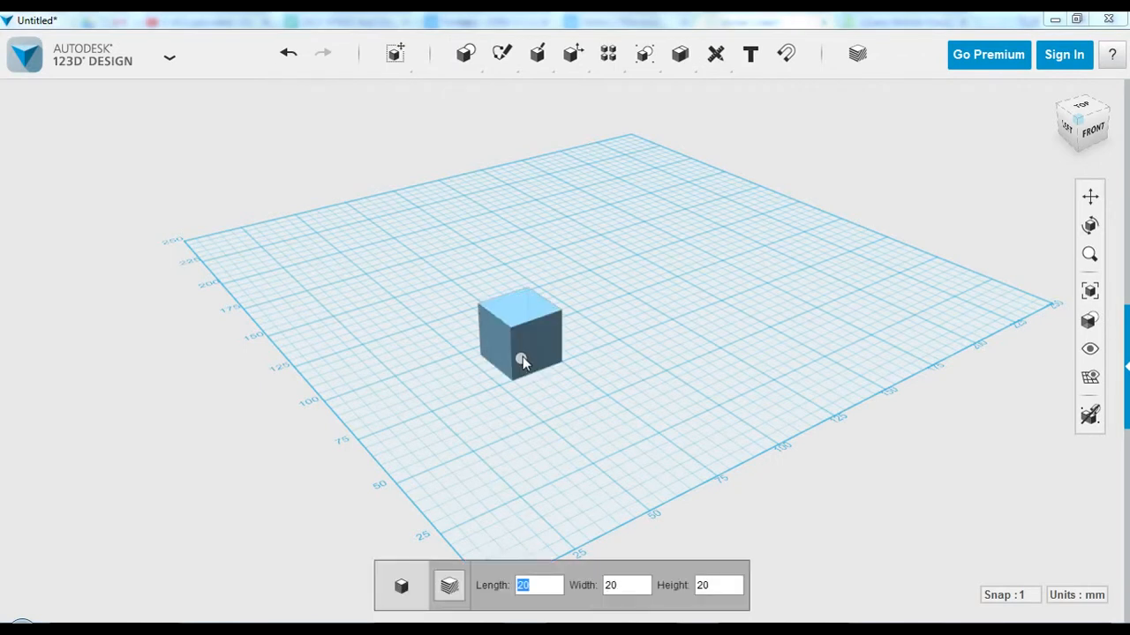
pyautogui.moveTo(520, 362); pyautogui.dragTo(510, 413)
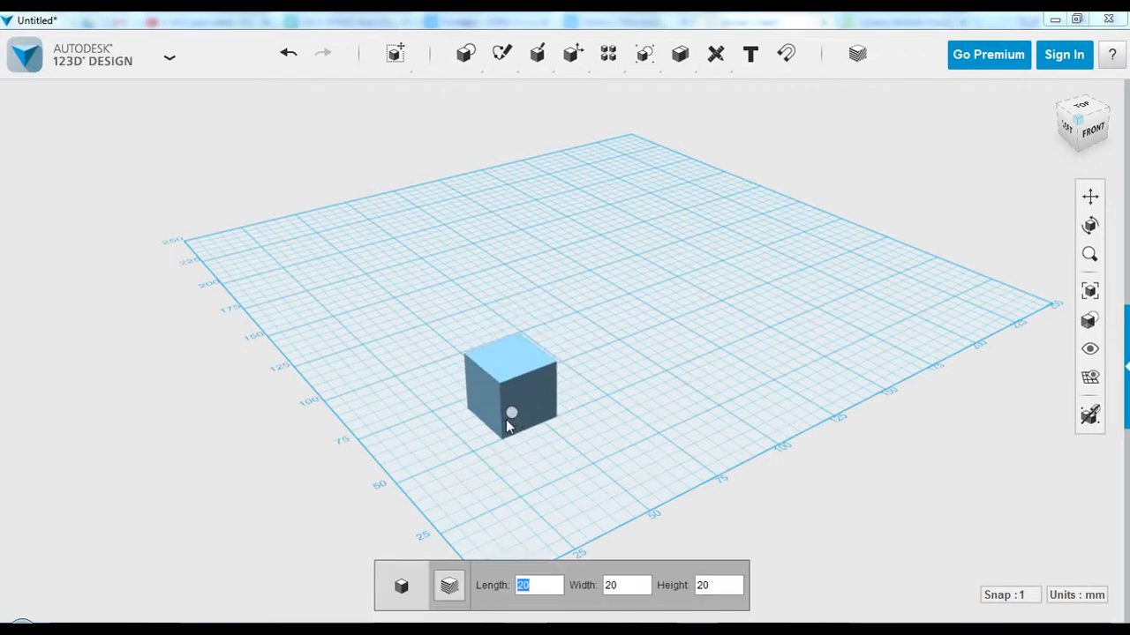
pyautogui.moveTo(510, 412); pyautogui.dragTo(547, 409)
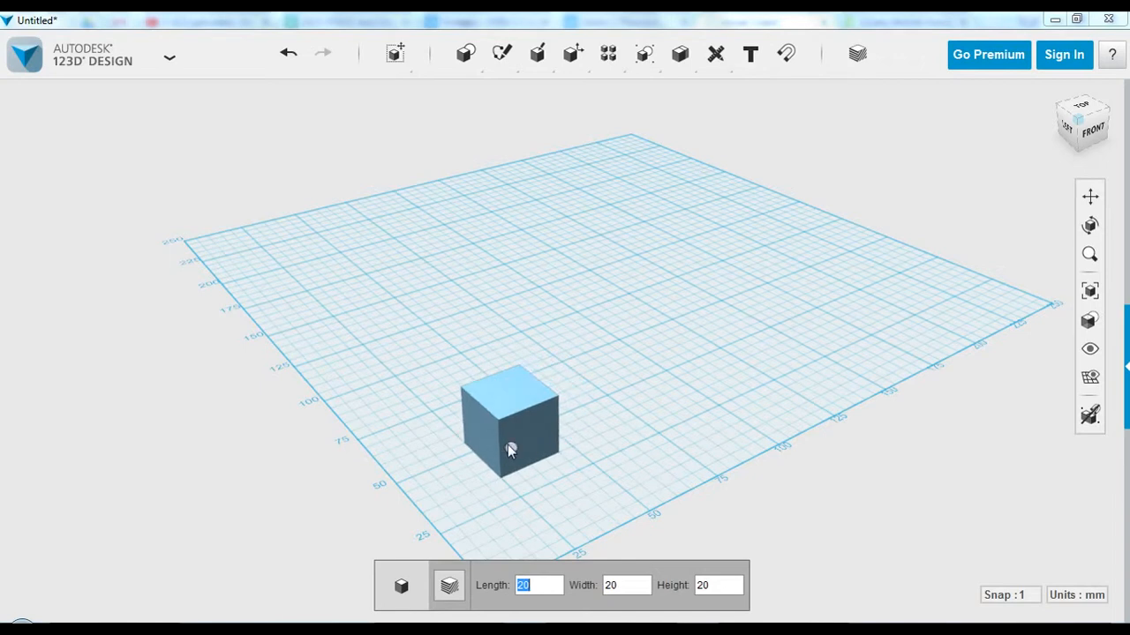
pyautogui.write('100')
pyautogui.click(627, 586)
pyautogui.write('30')
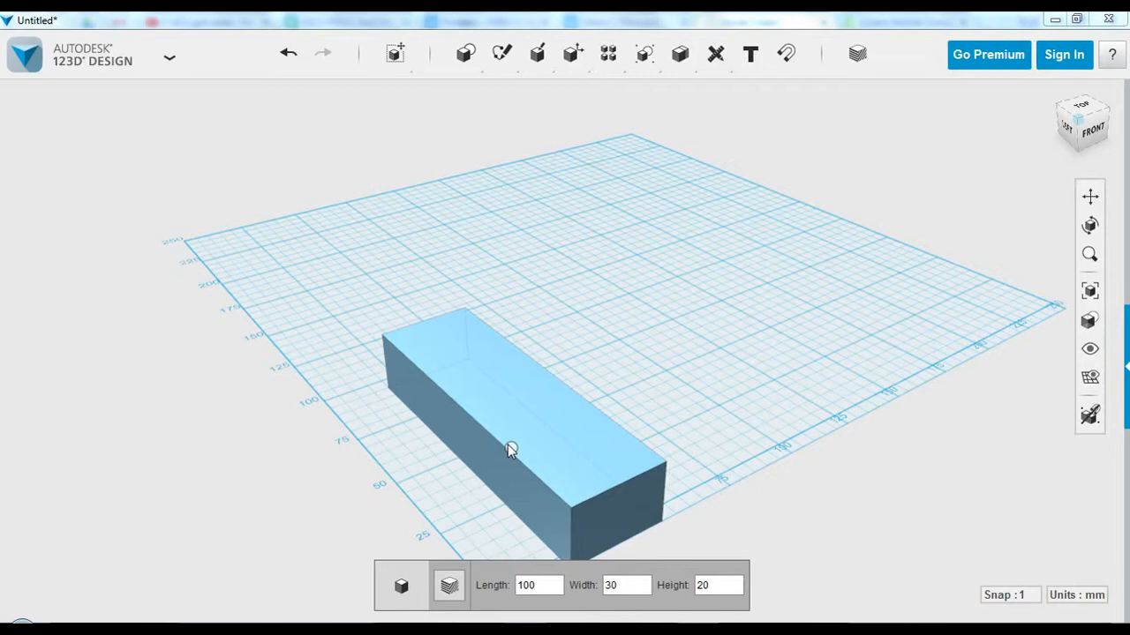
pyautogui.write('35')
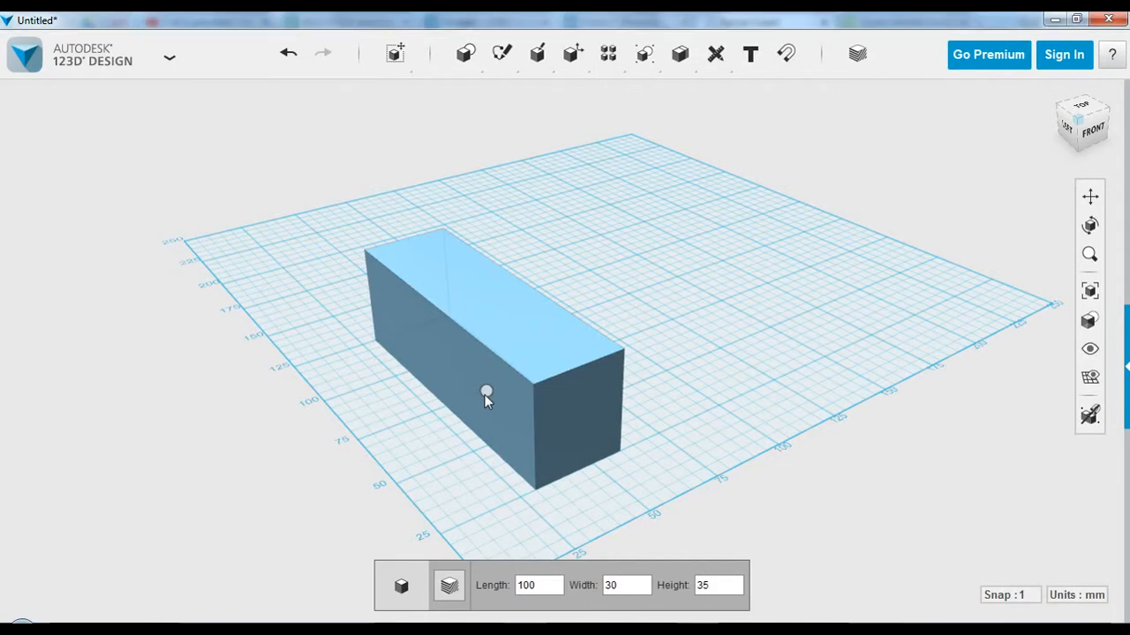
pyautogui.click(465, 53)
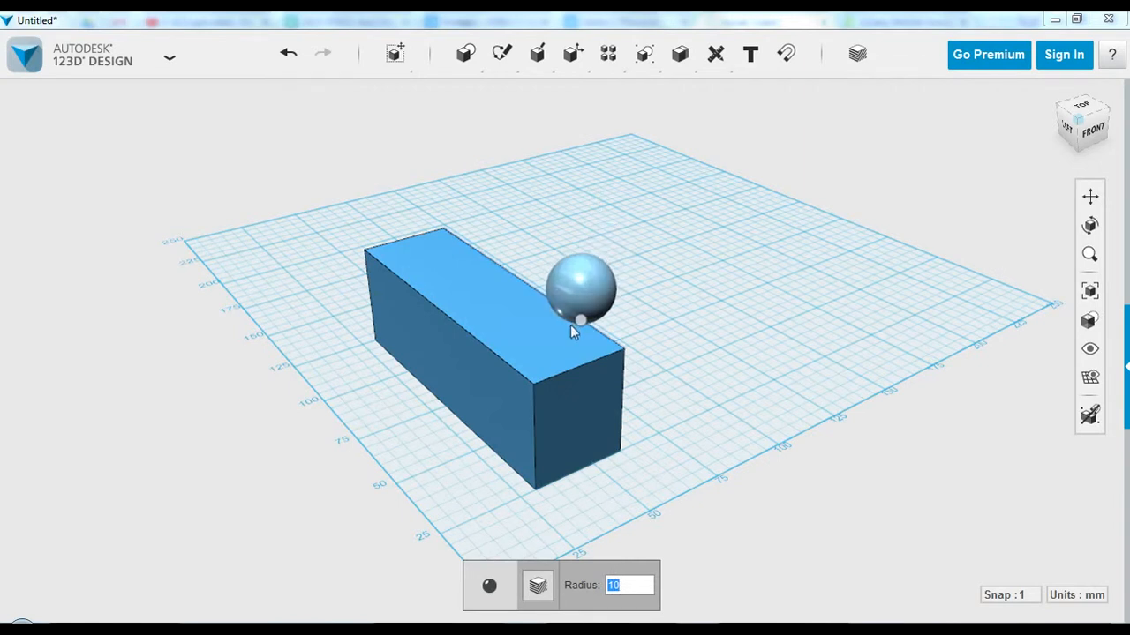
# - Drag a 10 mm sphere across the box and drop it on its top face
pyautogui.moveTo(578, 291); pyautogui.dragTo(437, 216)
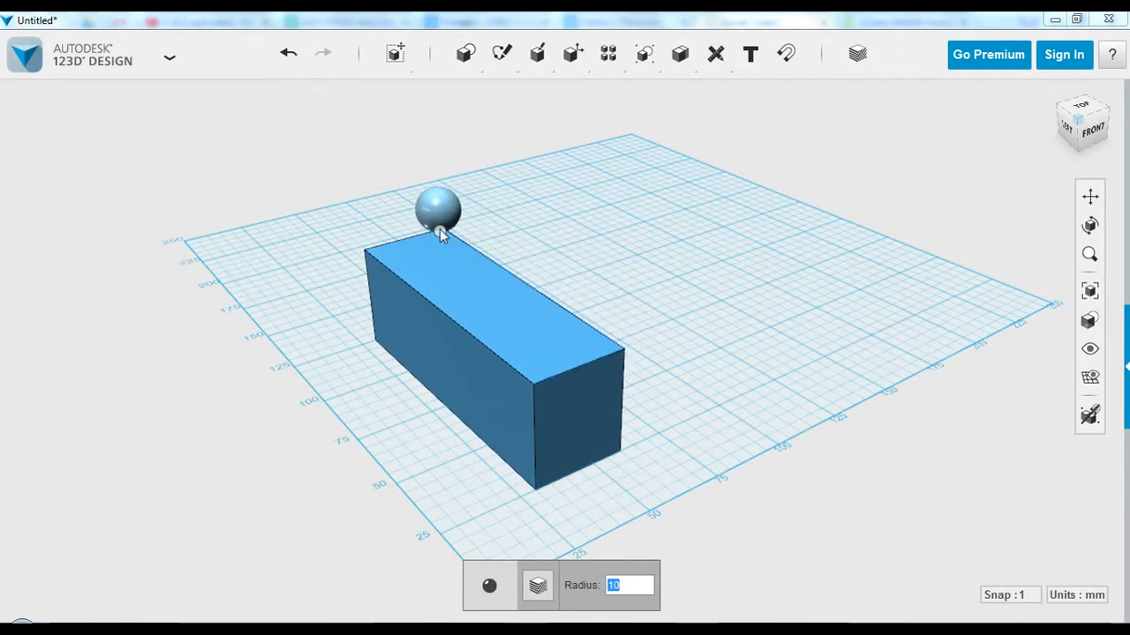
pyautogui.moveTo(438, 210); pyautogui.dragTo(362, 221)
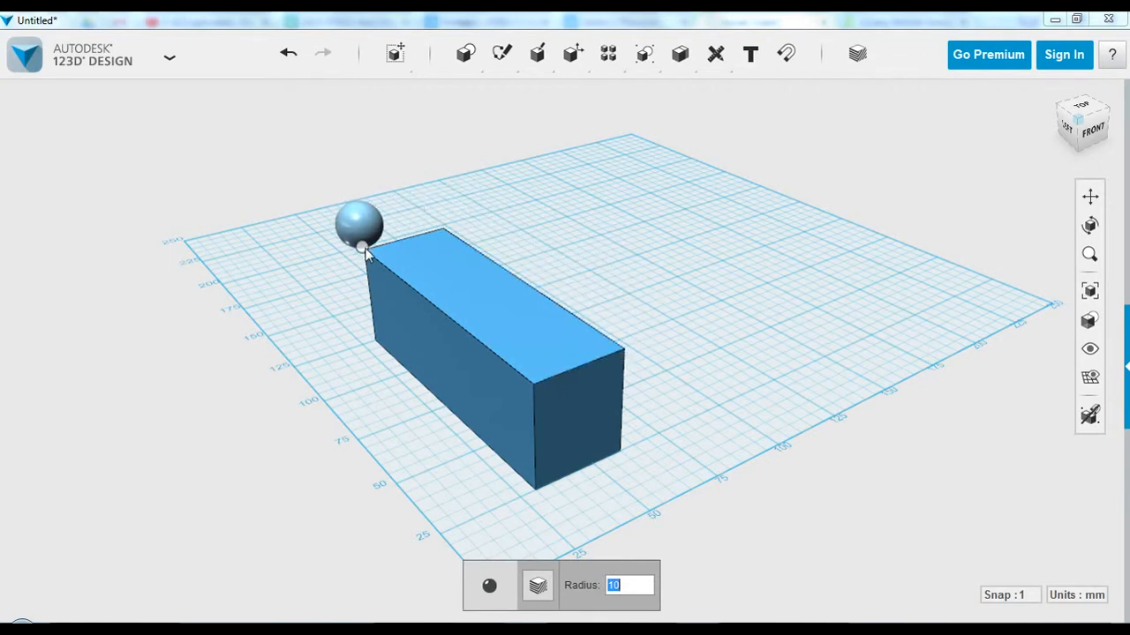
pyautogui.moveTo(360, 221); pyautogui.dragTo(441, 300)
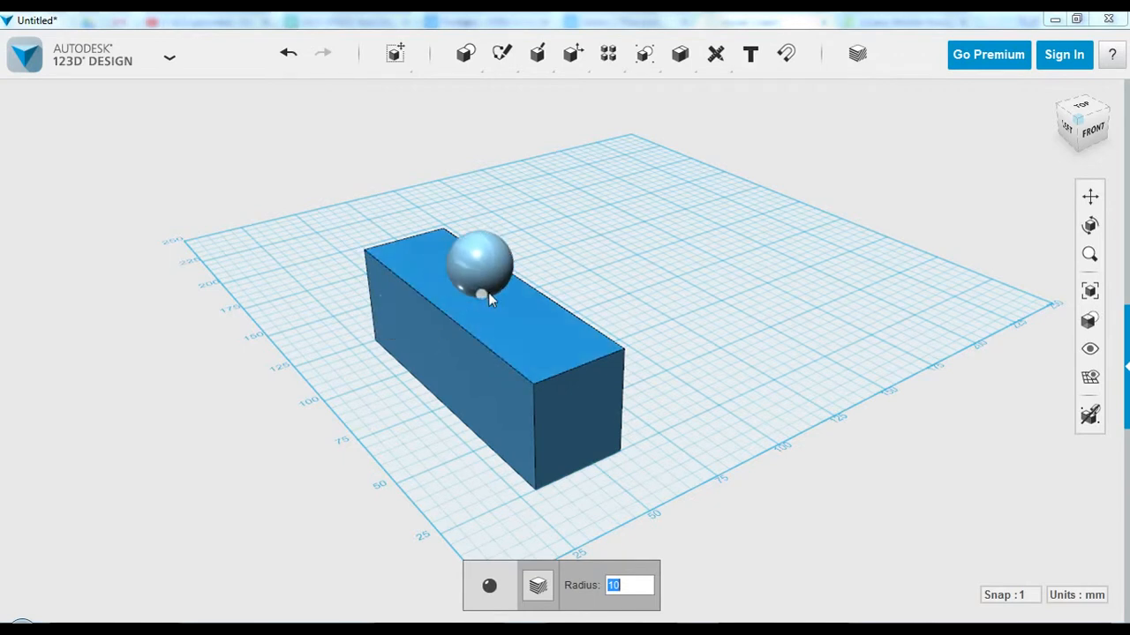
pyautogui.click(606, 281)
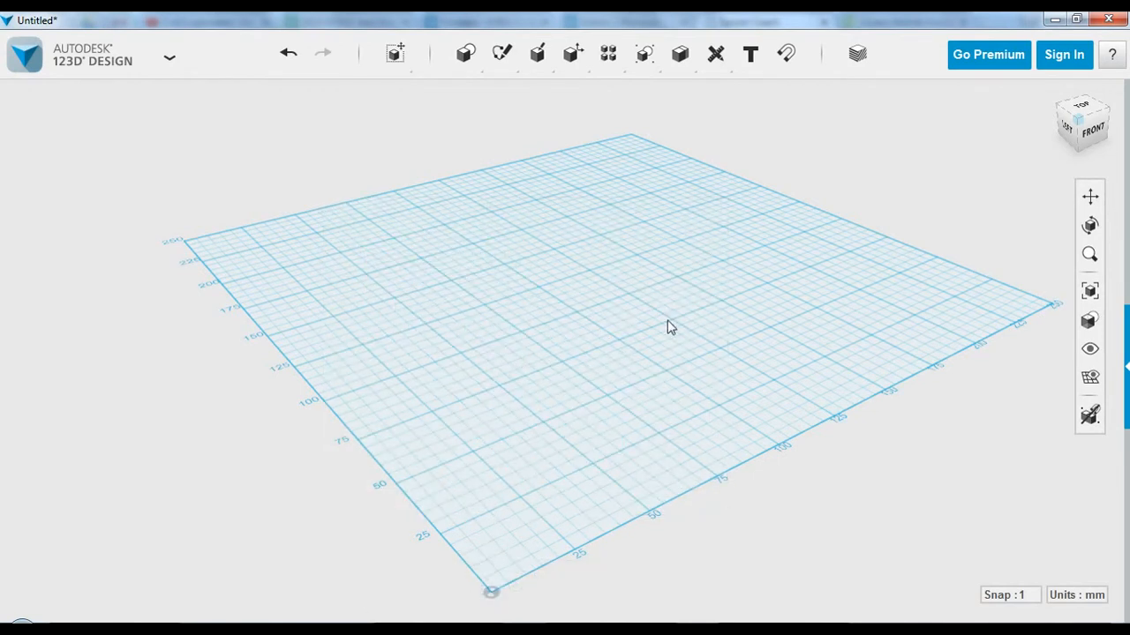
# - Place a cylinder primitive on the grid and orbit closer to the cylinder and cube
pyautogui.click(465, 52)
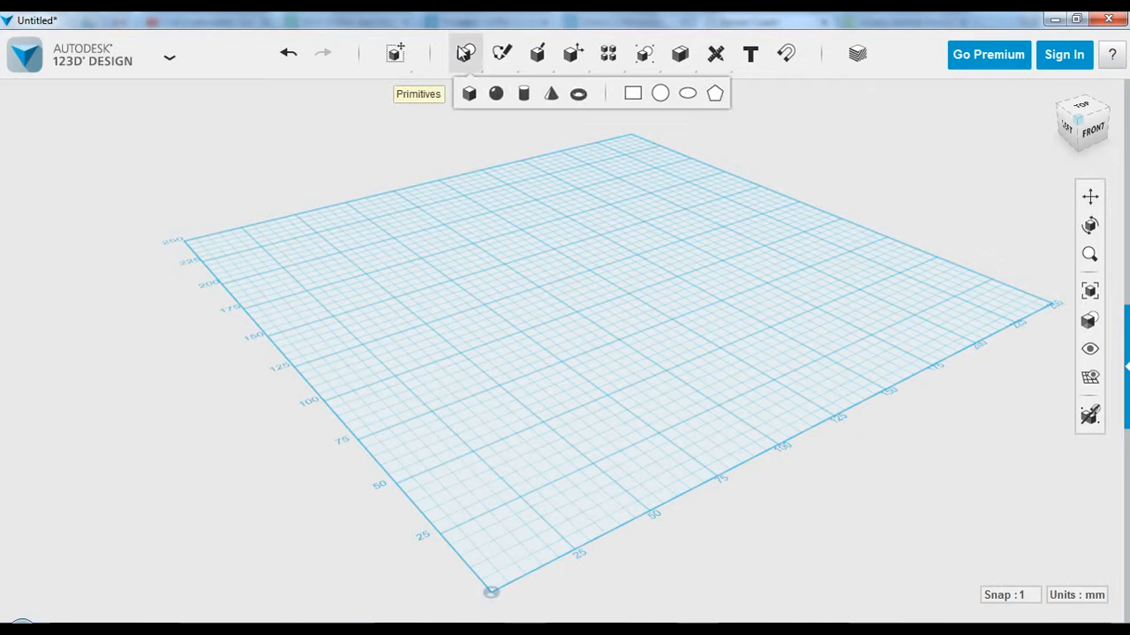
pyautogui.click(526, 93)
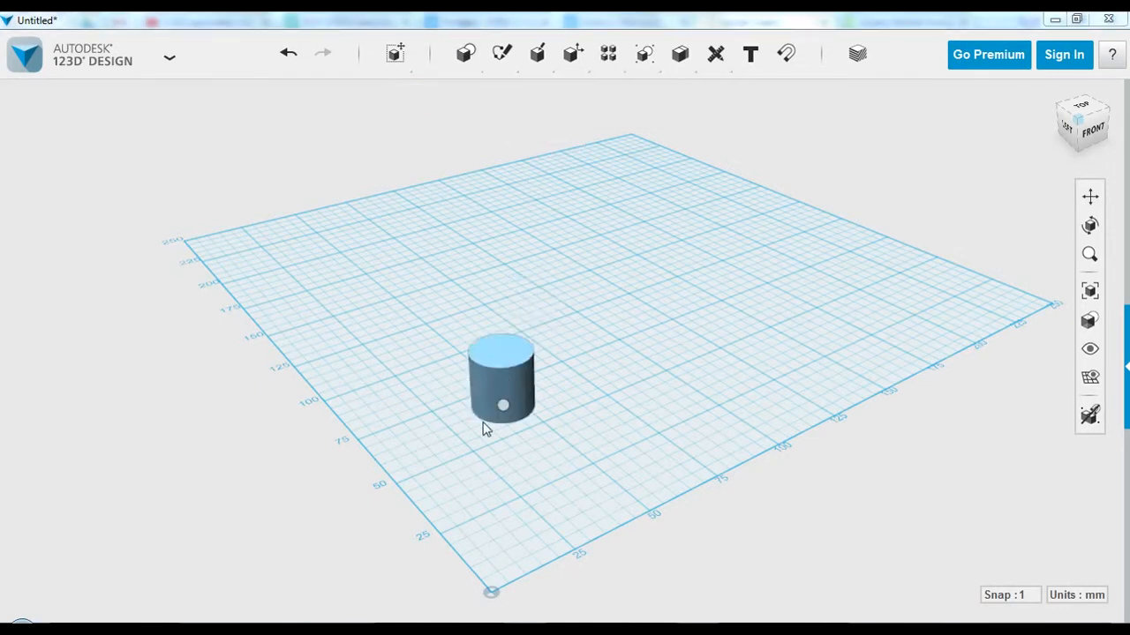
pyautogui.click(464, 53)
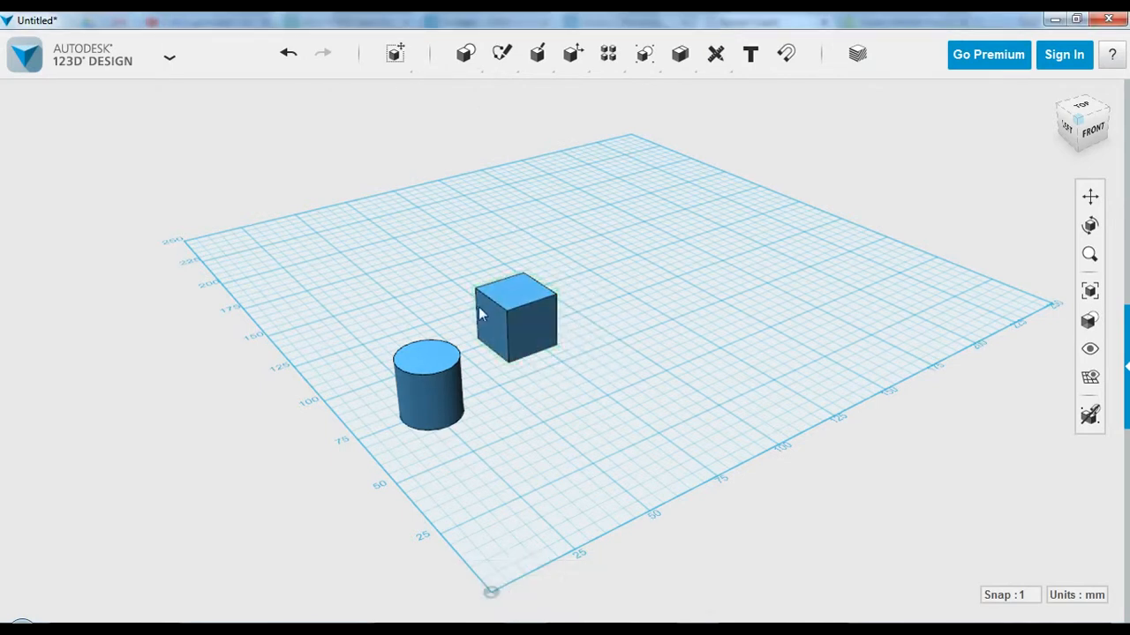
pyautogui.moveTo(481, 313); pyautogui.dragTo(561, 349)
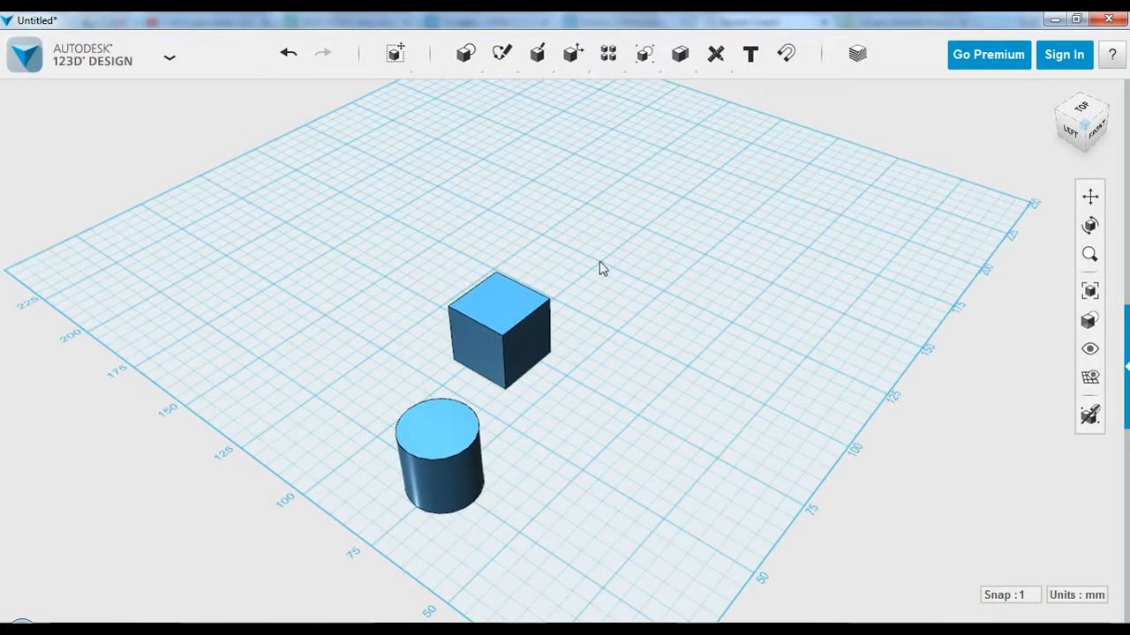
pyautogui.moveTo(620, 172)
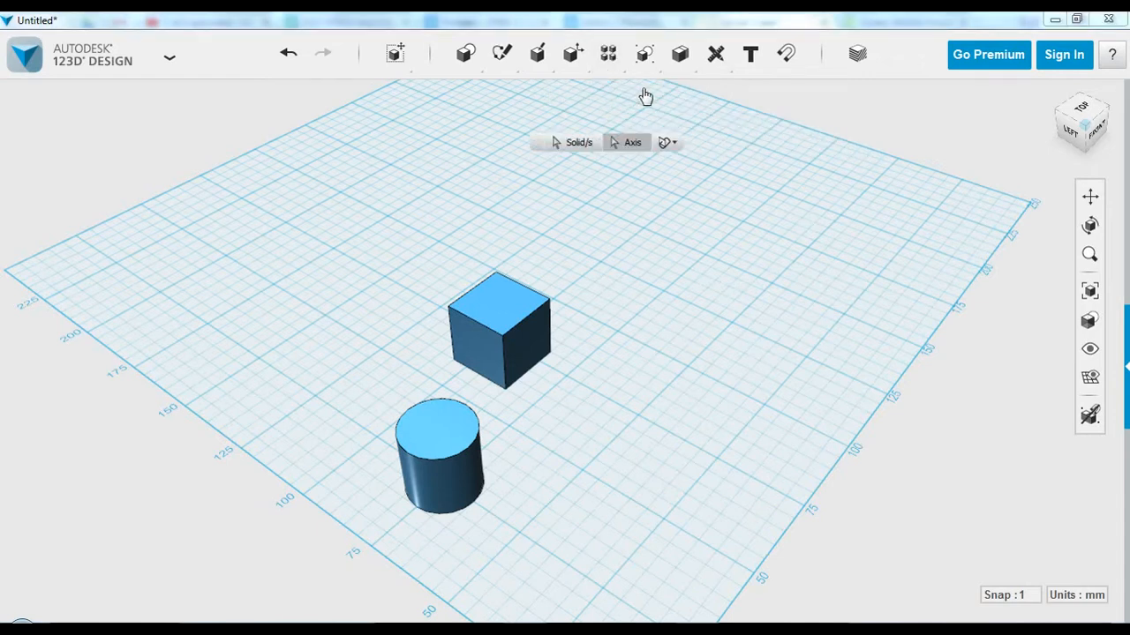
pyautogui.moveTo(554, 355)
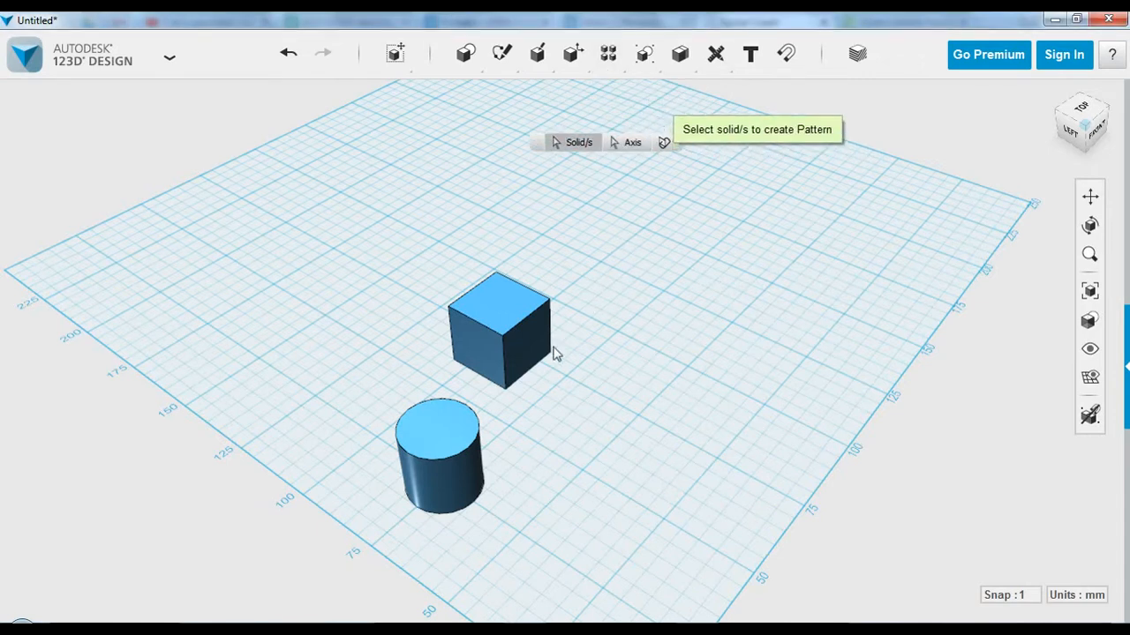
# - Circular-pattern the cylinder around the cube edge with a count of 13
pyautogui.click(439, 467)
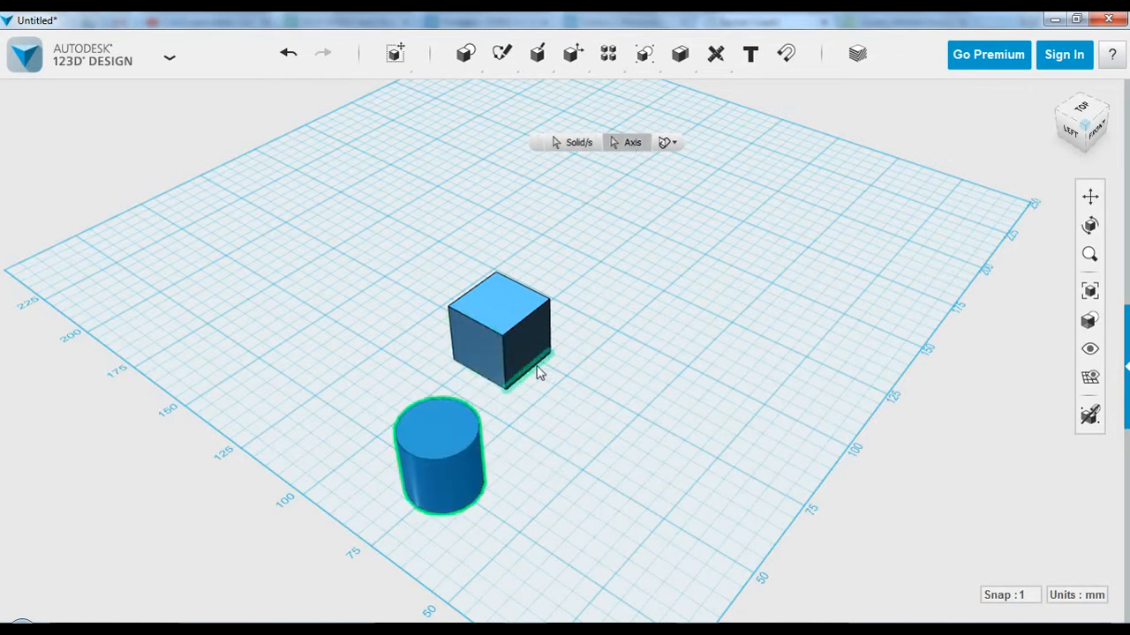
pyautogui.moveTo(506, 375)
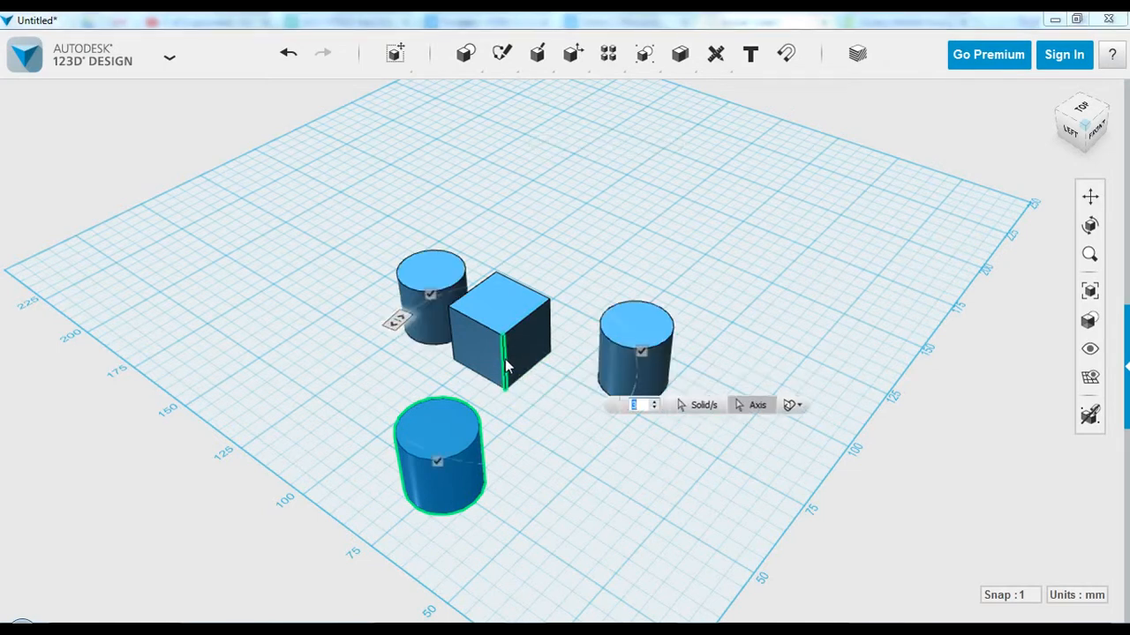
pyautogui.moveTo(574, 388)
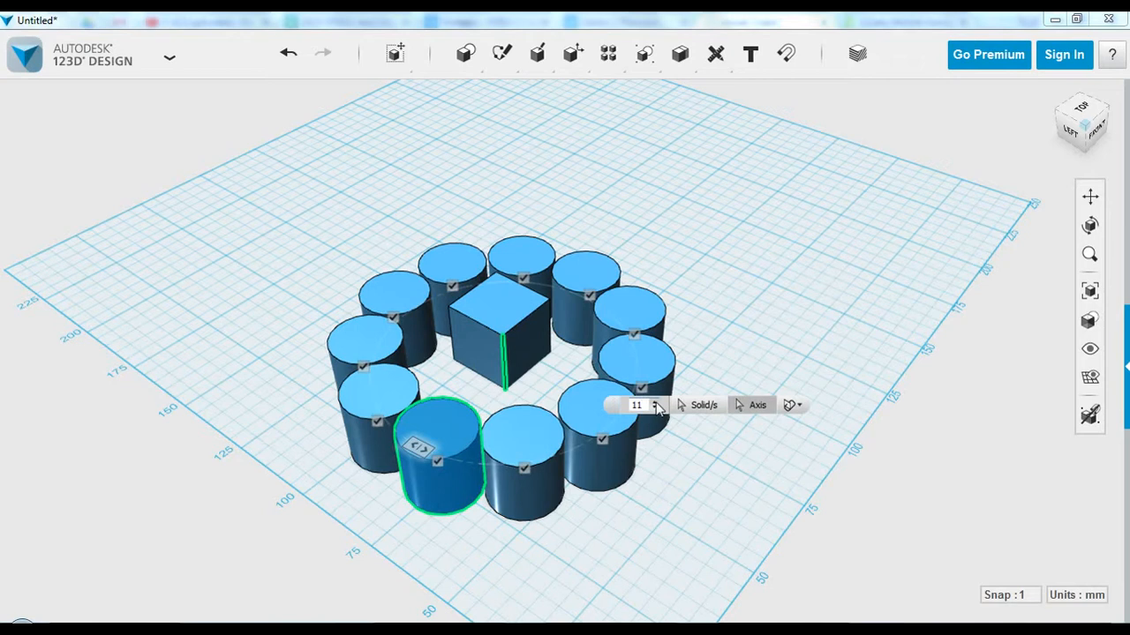
pyautogui.click(656, 400)
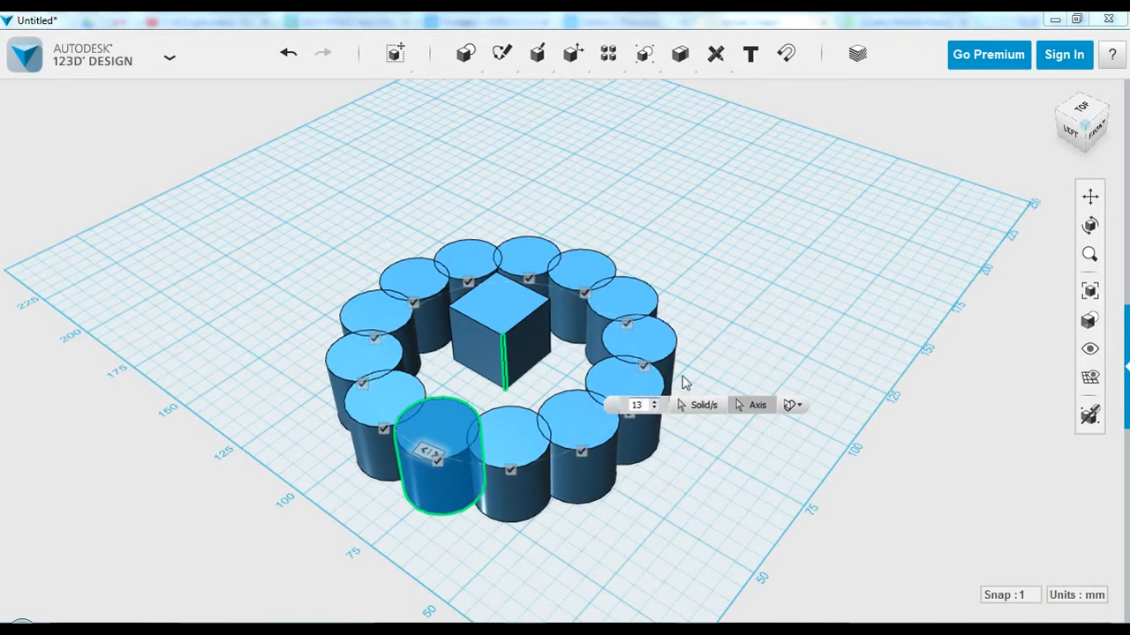
pyautogui.click(770, 253)
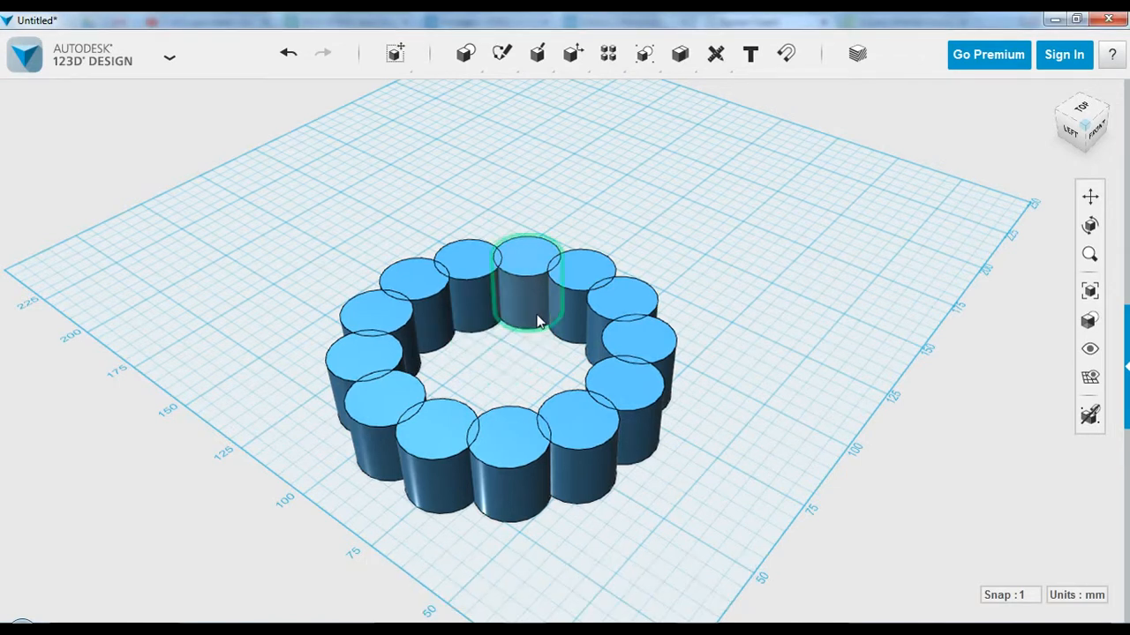
pyautogui.moveTo(508, 258)
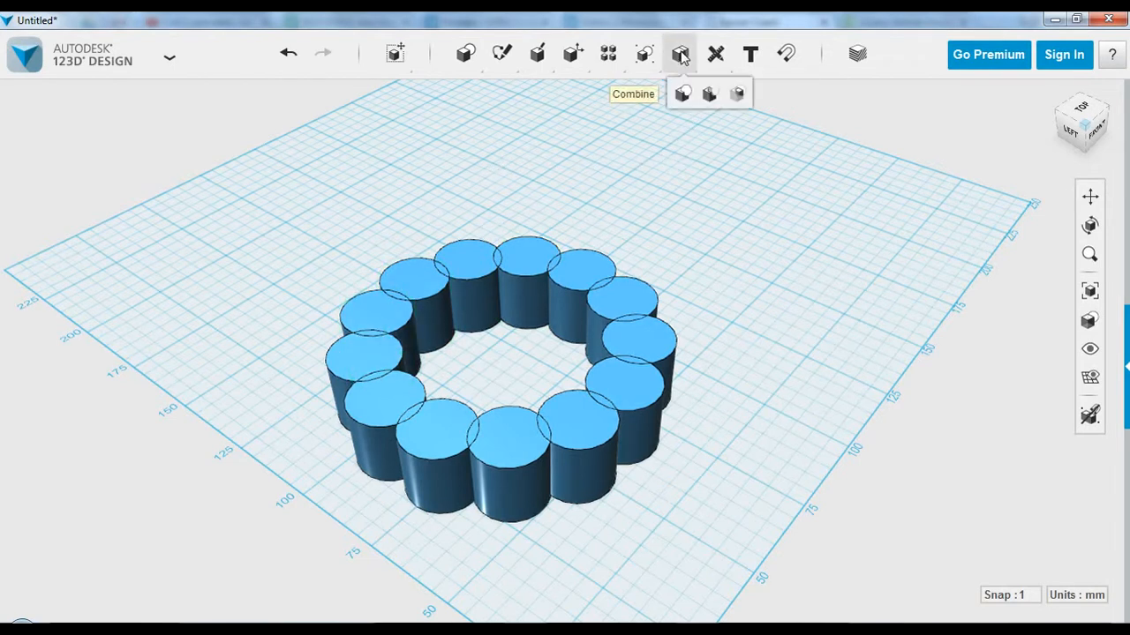
pyautogui.moveTo(682, 97)
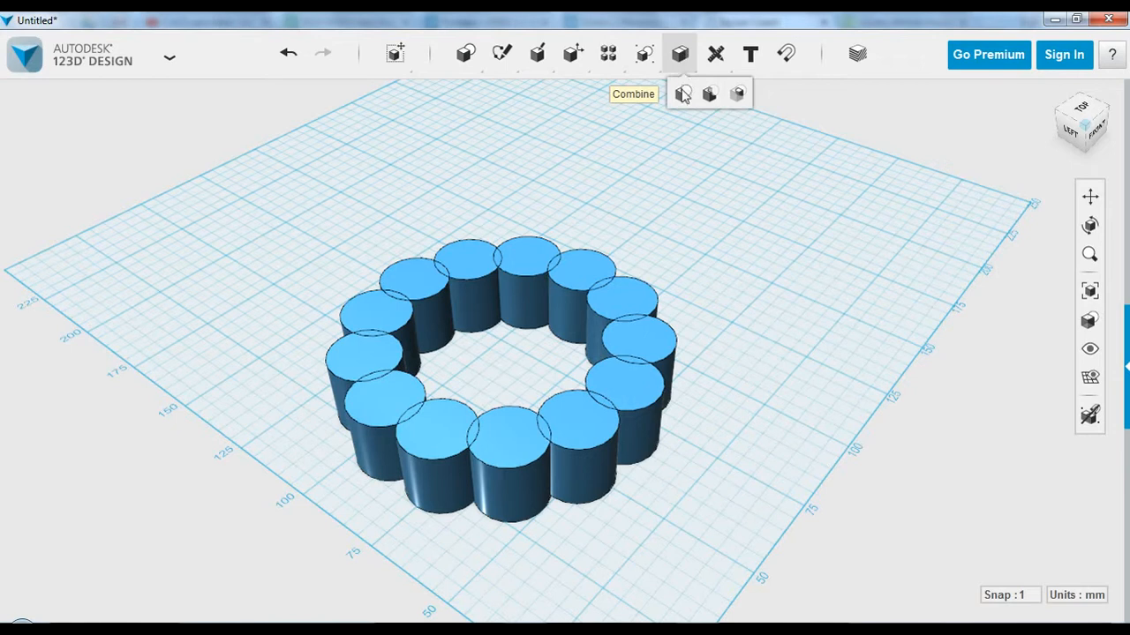
# - Merge the 13 overlapping cylinders into a single body
pyautogui.click(684, 94)
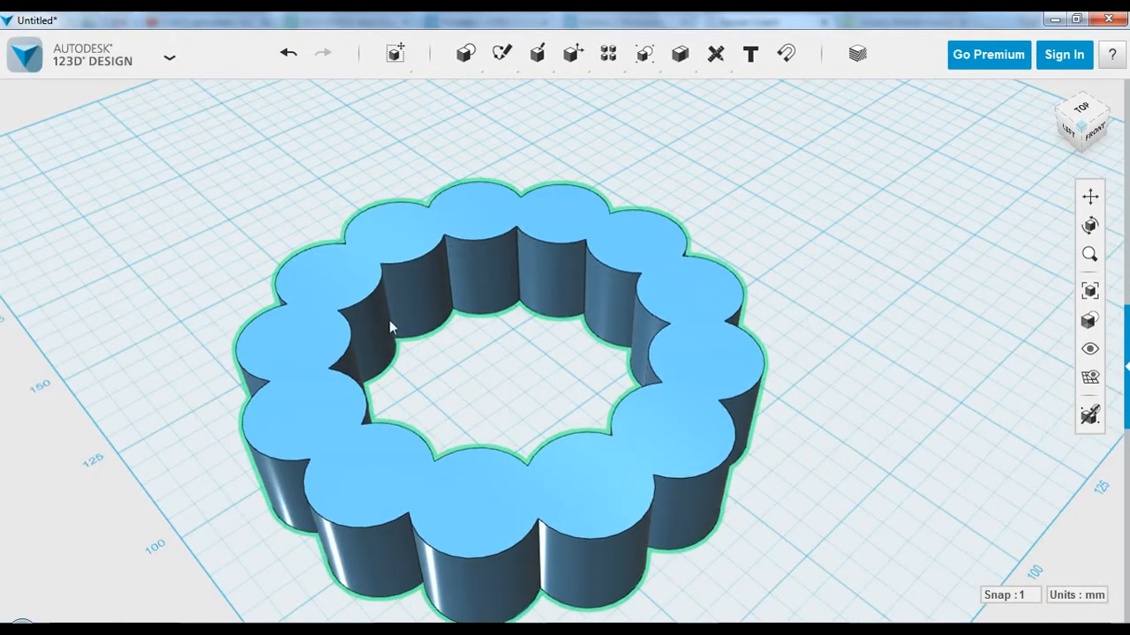
pyautogui.moveTo(536, 235)
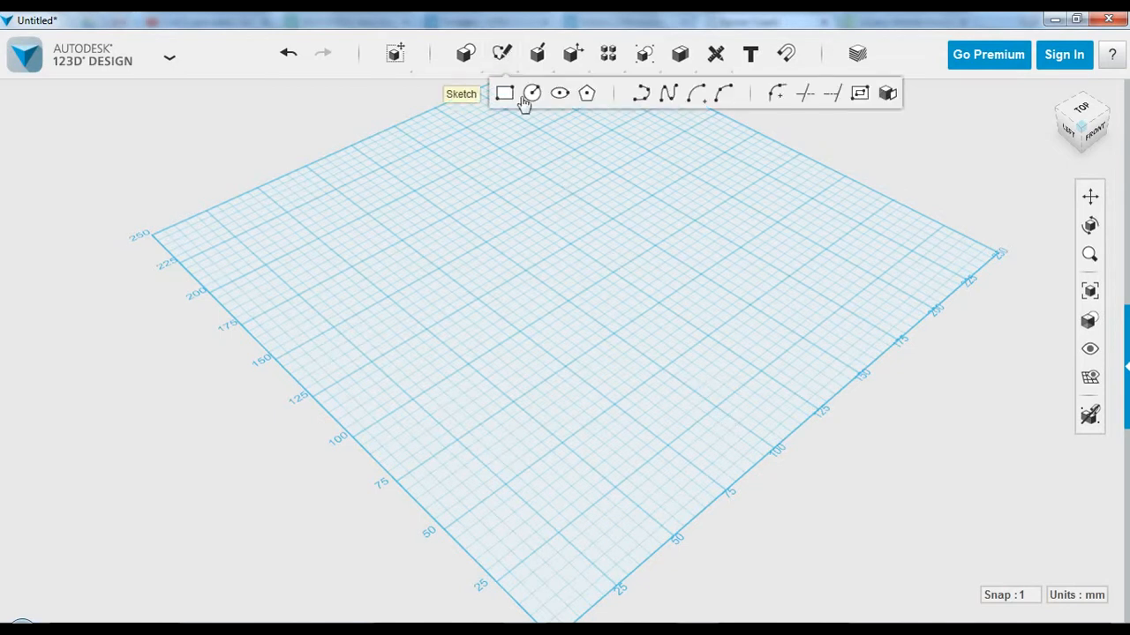
pyautogui.moveTo(587, 93)
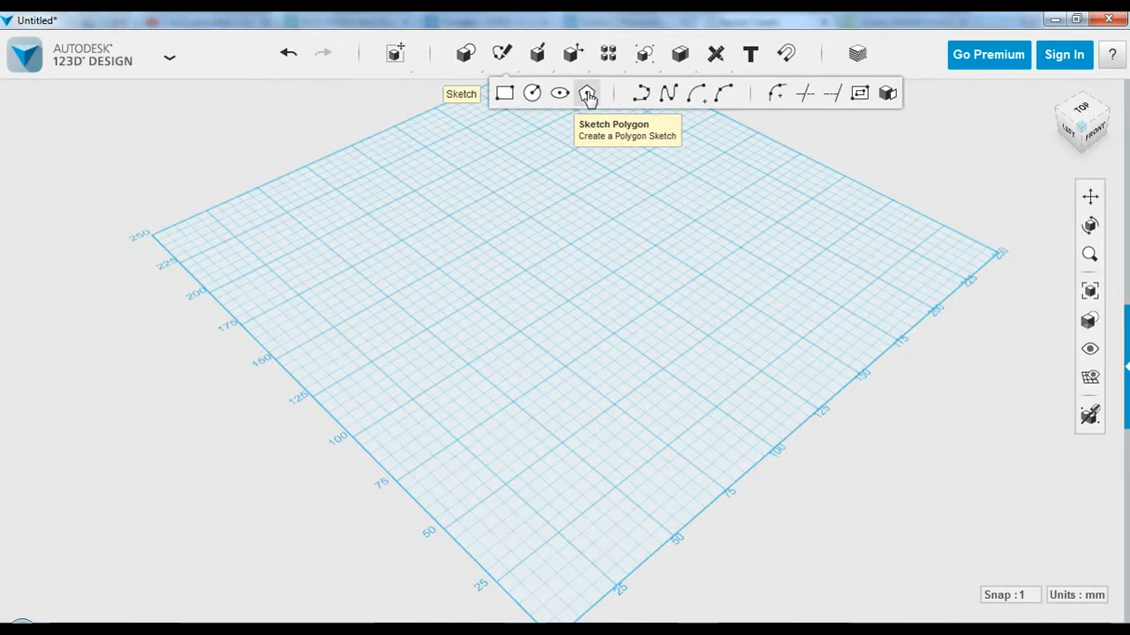
# - Sketch a three-sided polygon of radius 50 centred on the grid
pyautogui.click(587, 91)
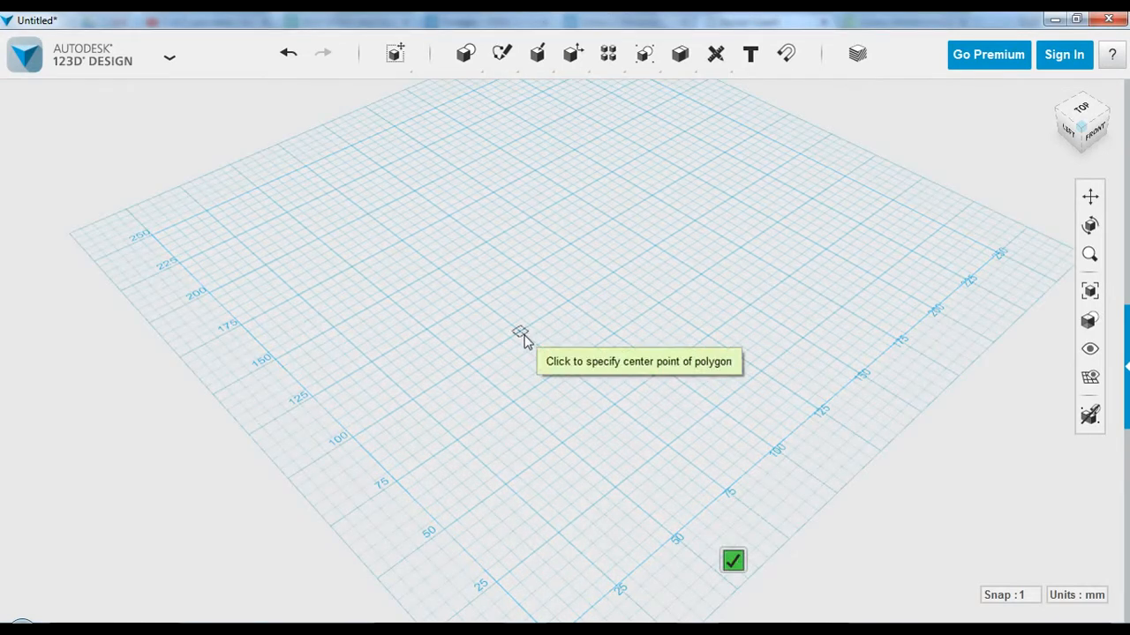
pyautogui.click(521, 340)
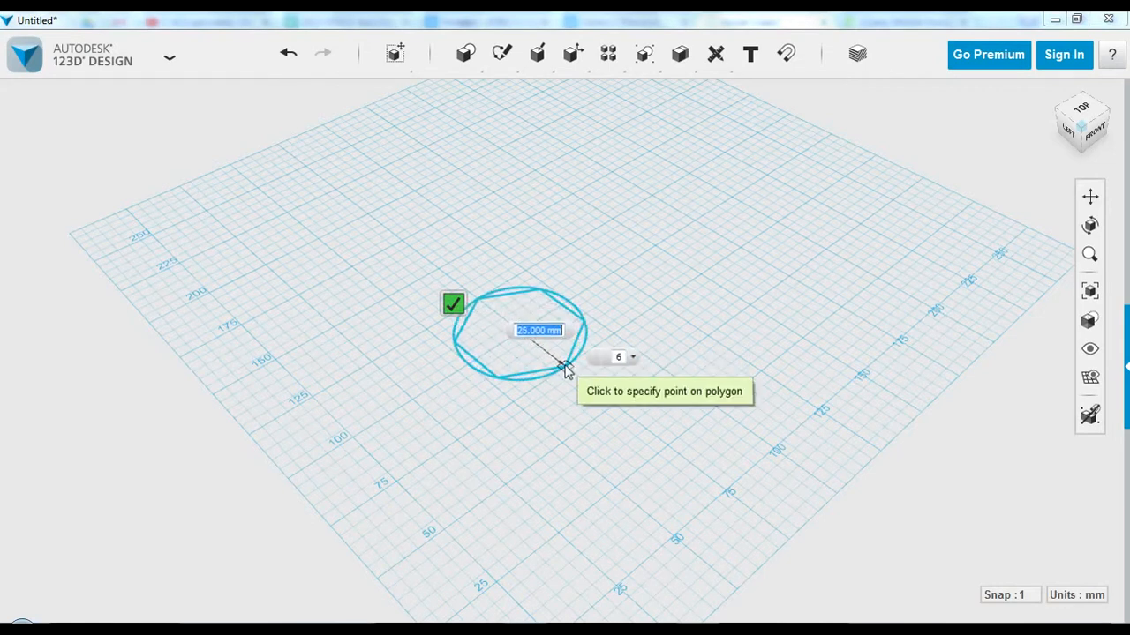
pyautogui.write('50')
pyautogui.click(612, 357)
pyautogui.write('3')
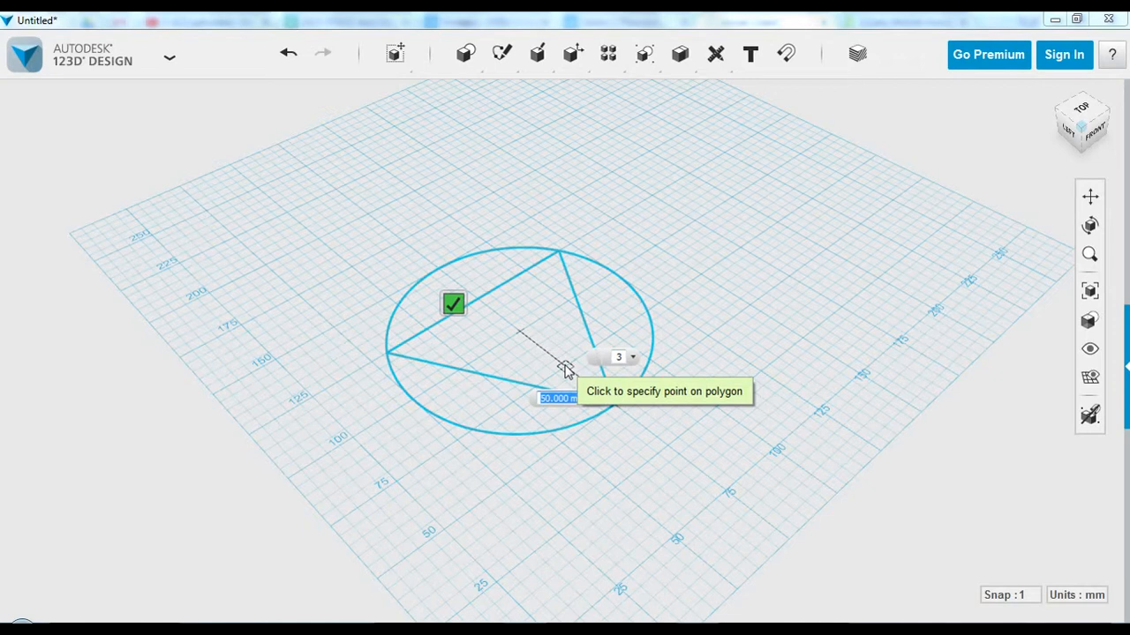
pyautogui.click(452, 303)
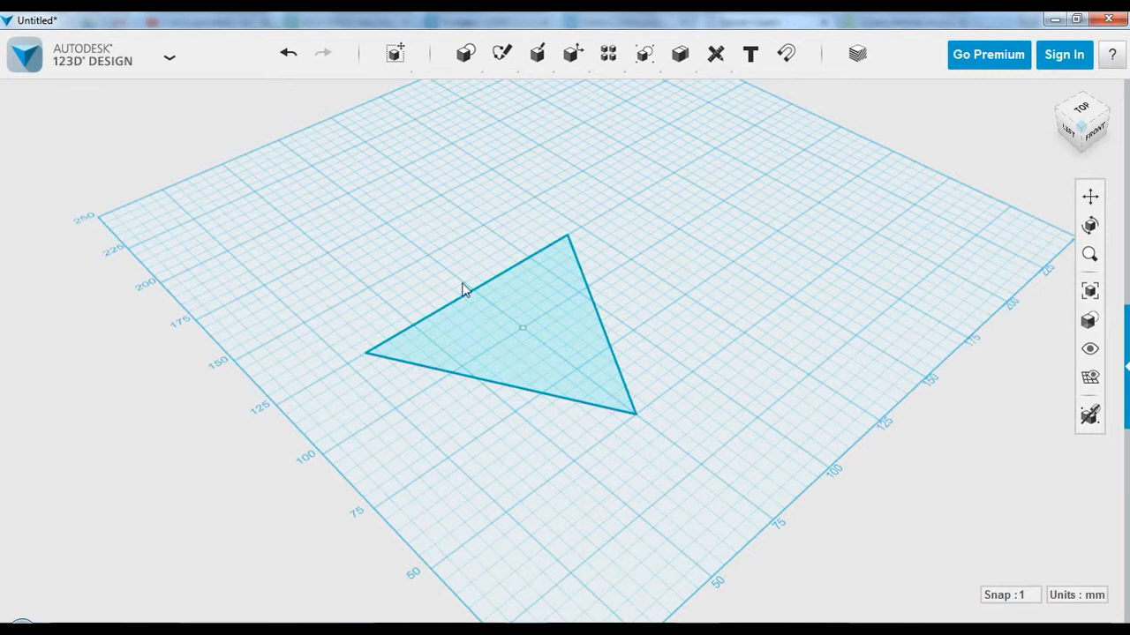
# - Copy the triangle sketch upward with Move/Rotate, lifting and rotating the copy
pyautogui.click(472, 322)
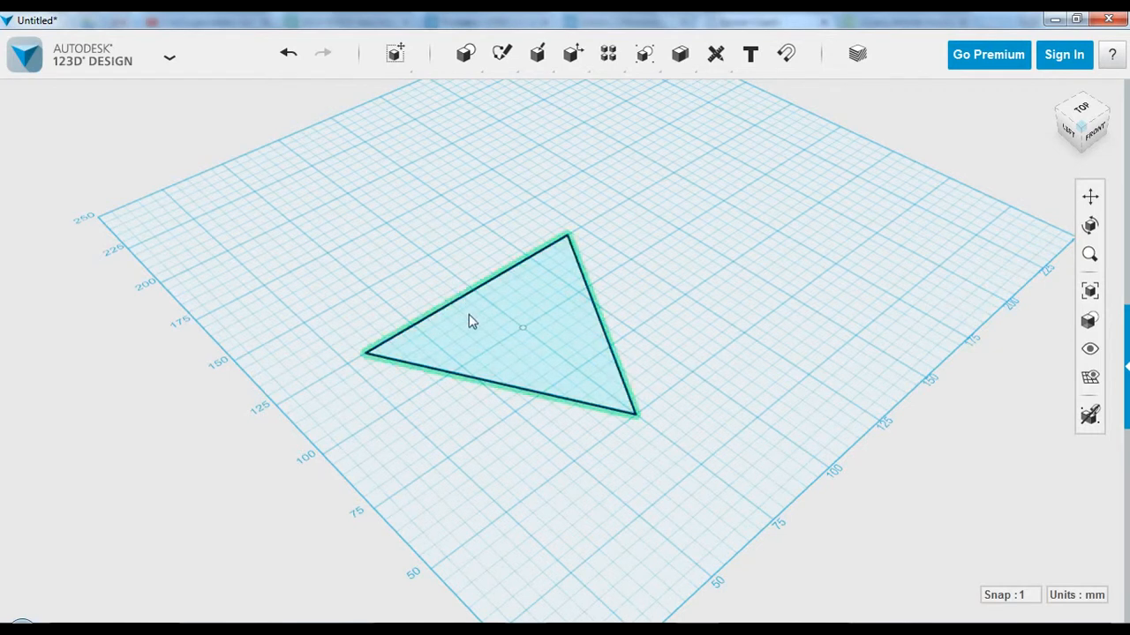
pyautogui.click(472, 322)
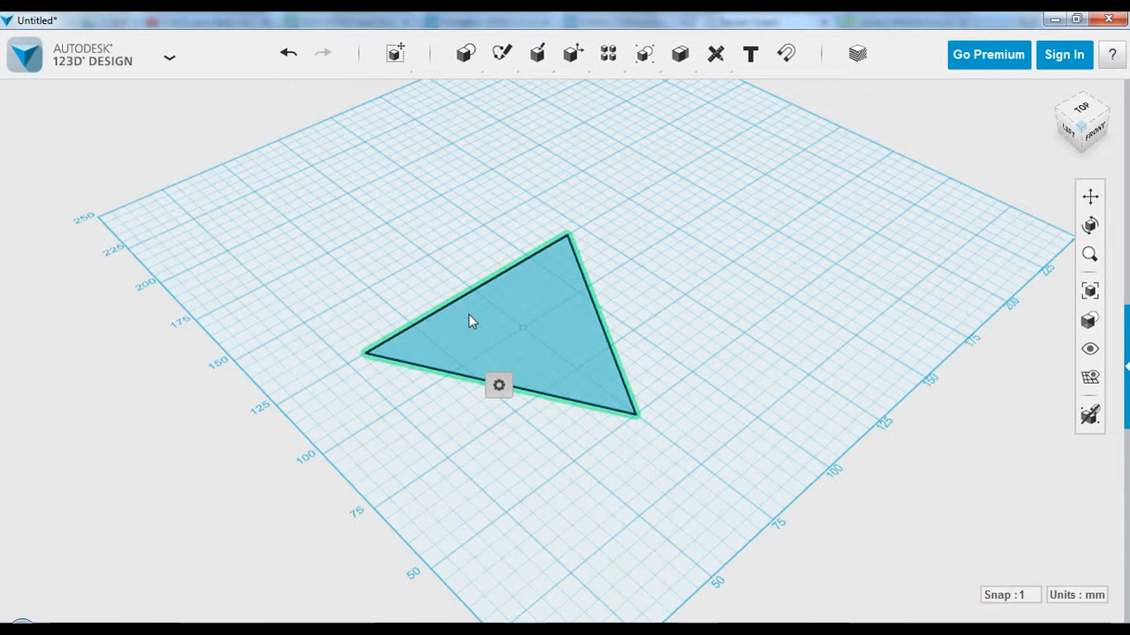
pyautogui.click(498, 385)
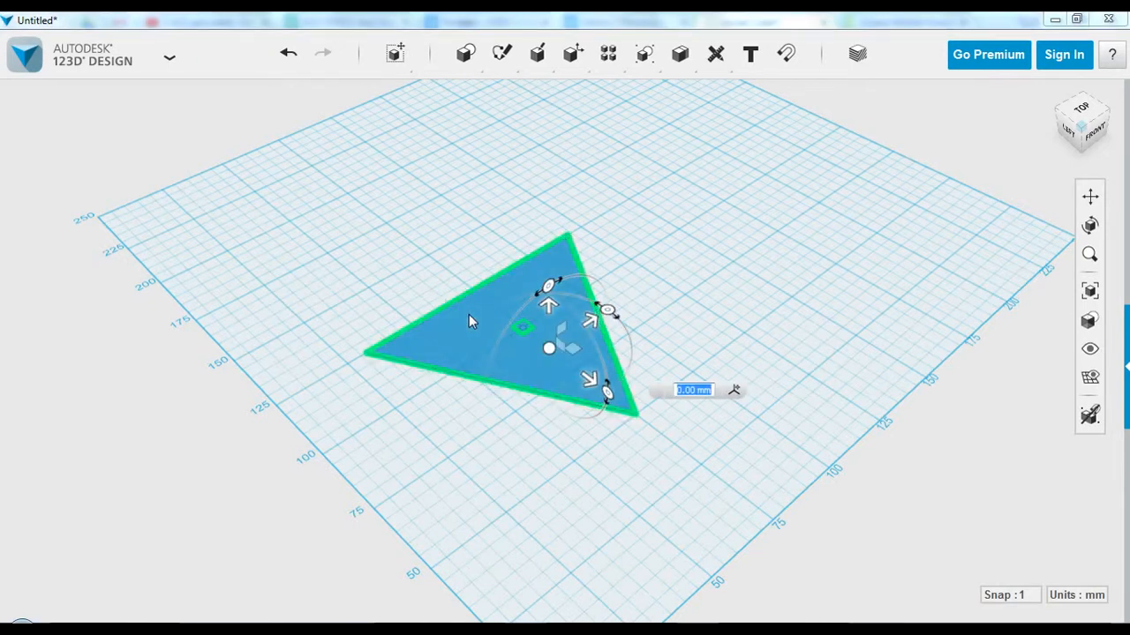
pyautogui.moveTo(372, 338)
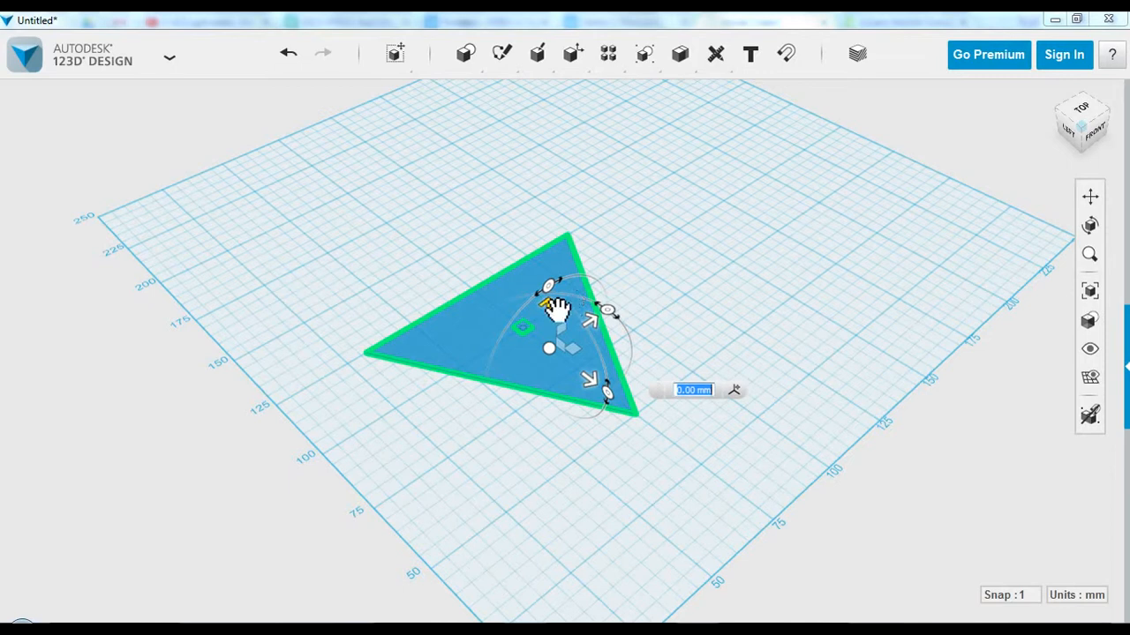
pyautogui.moveTo(549, 317); pyautogui.dragTo(547, 212)
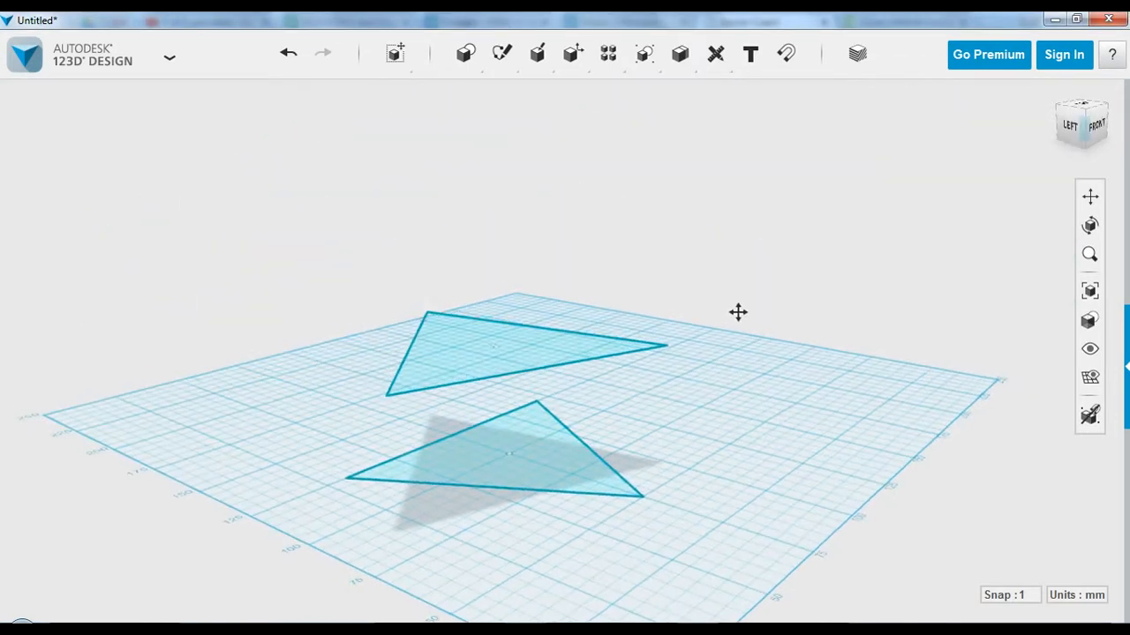
# - Loft between the two triangle profiles and orbit to inspect the twisted solid
pyautogui.click(538, 53)
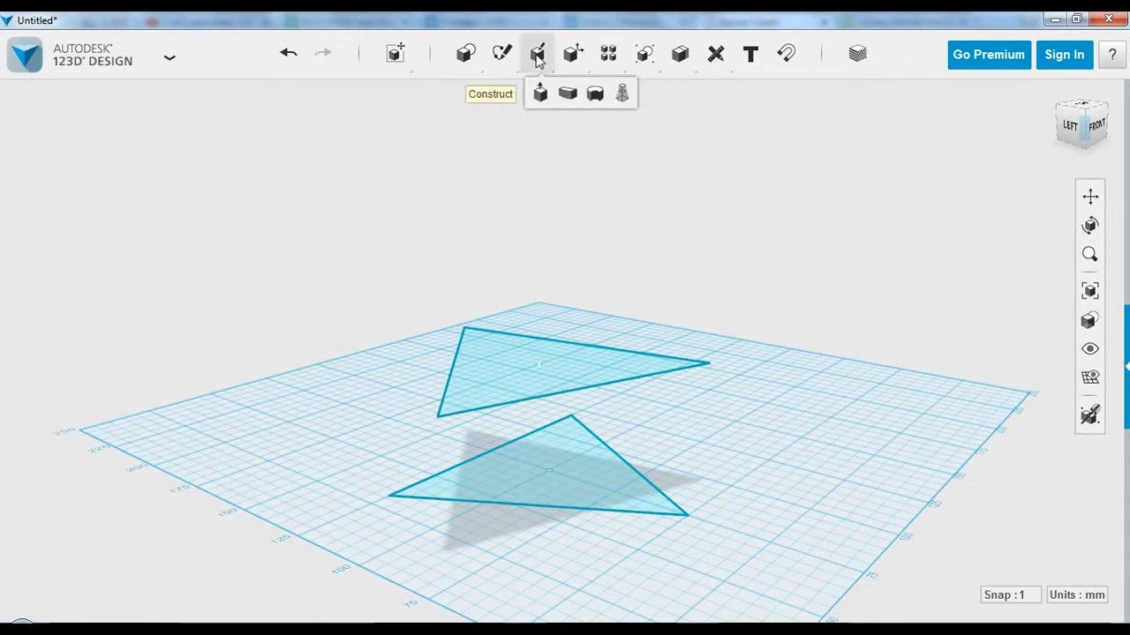
pyautogui.moveTo(619, 93)
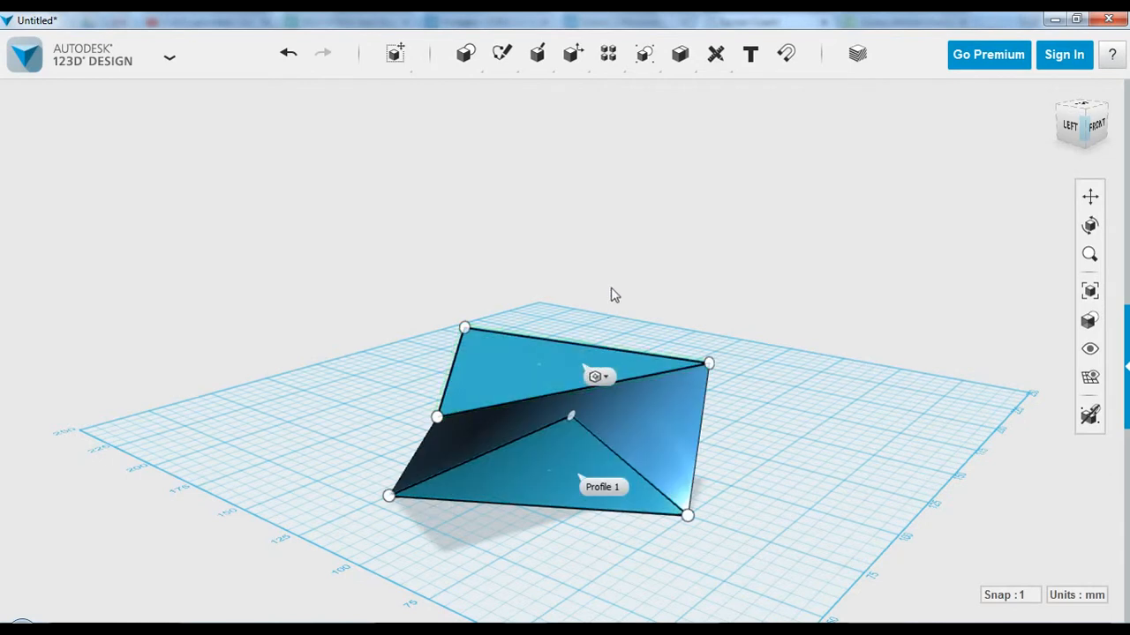
pyautogui.moveTo(615, 295); pyautogui.dragTo(696, 288)
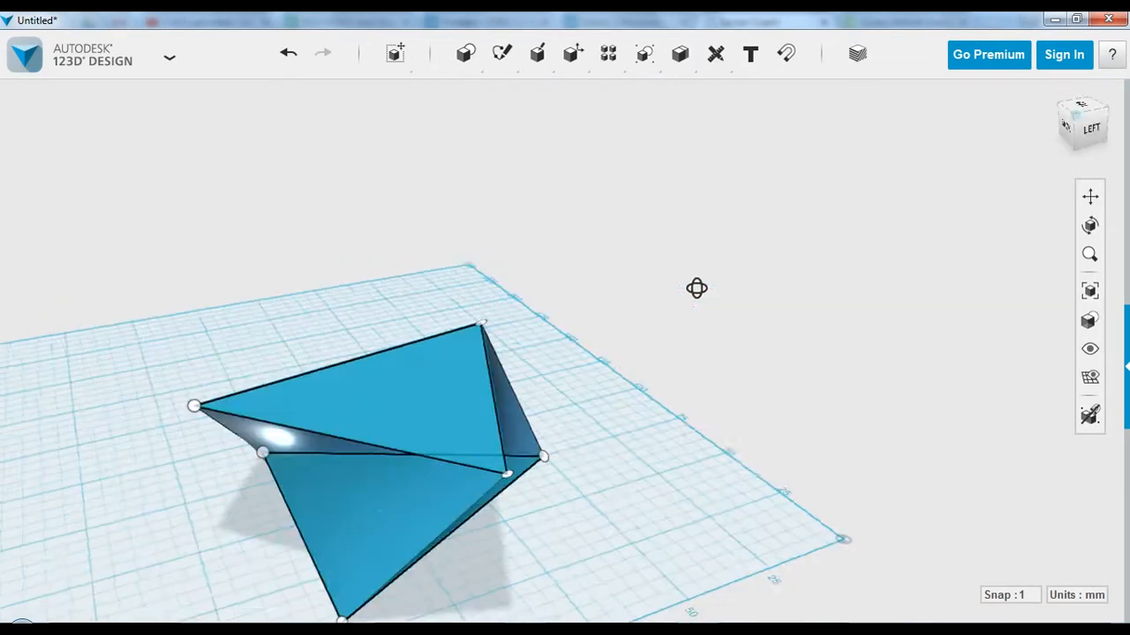
pyautogui.moveTo(697, 288); pyautogui.dragTo(580, 271)
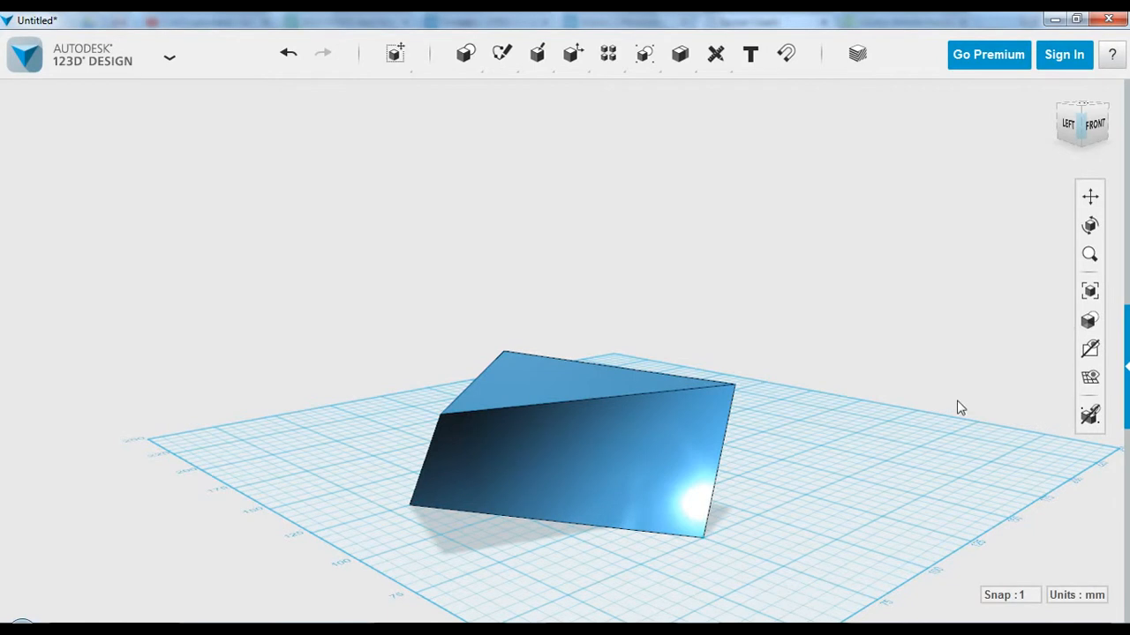
pyautogui.moveTo(961, 407); pyautogui.dragTo(688, 390)
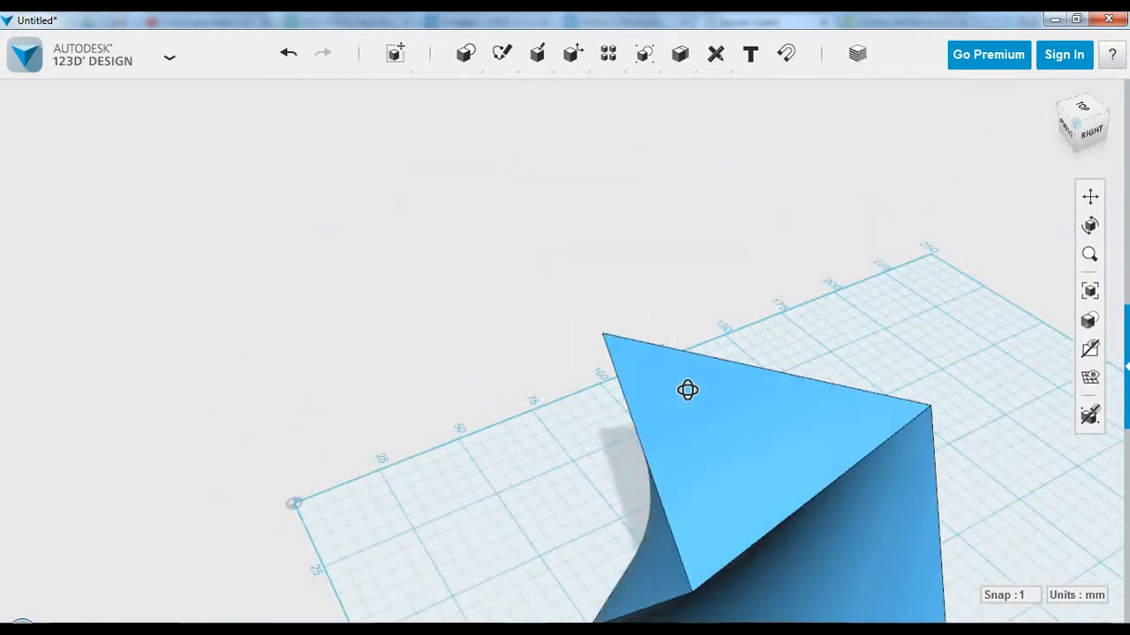
pyautogui.moveTo(688, 390); pyautogui.dragTo(715, 331)
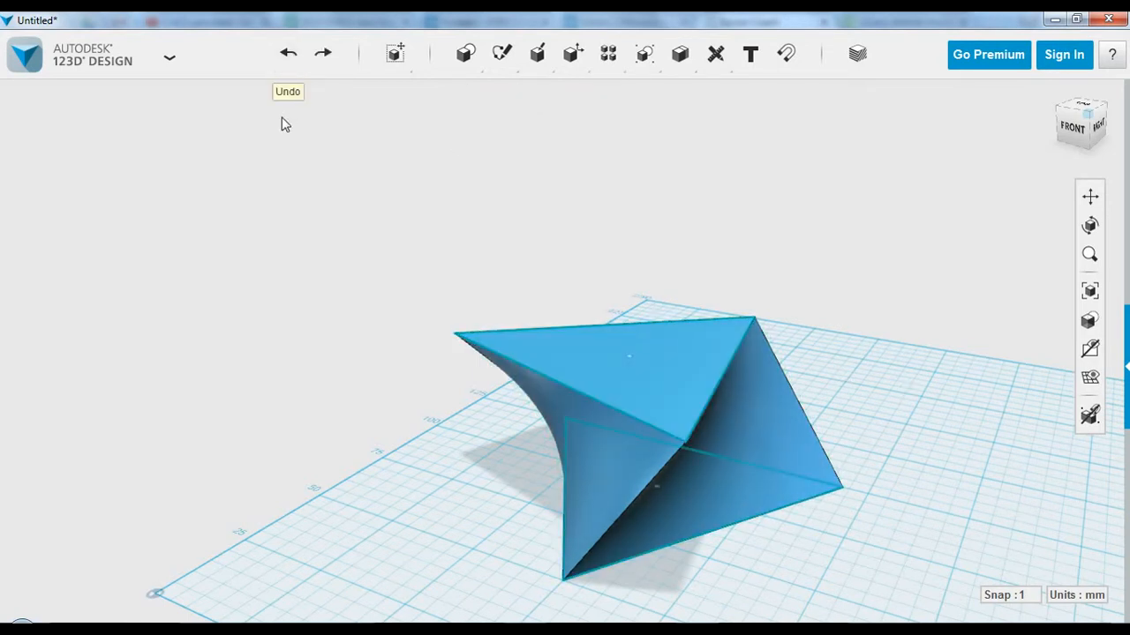
# - Undo the loft and copy the upper triangle higher, rotated, with Move/Rotate
pyautogui.click(290, 53)
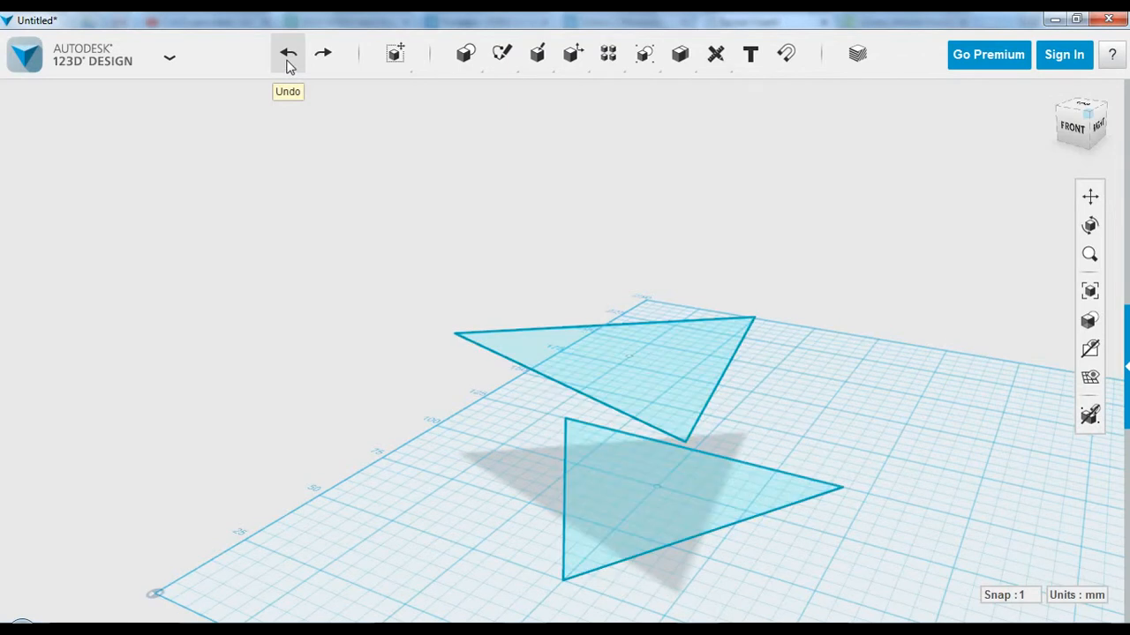
pyautogui.click(660, 366)
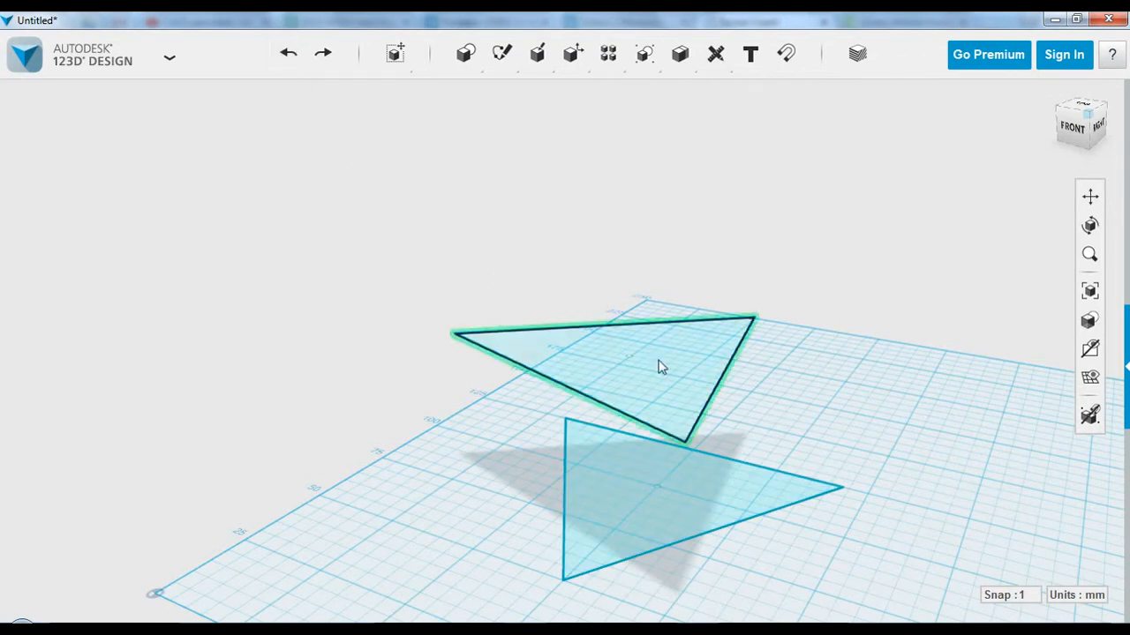
pyautogui.click(660, 366)
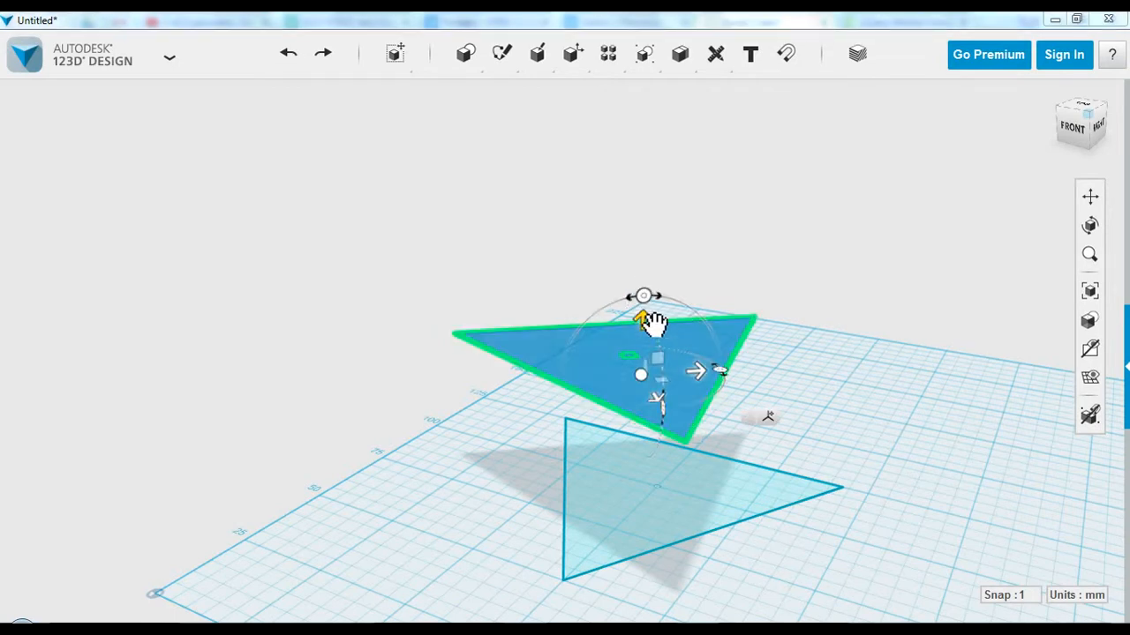
pyautogui.moveTo(643, 322); pyautogui.dragTo(642, 249)
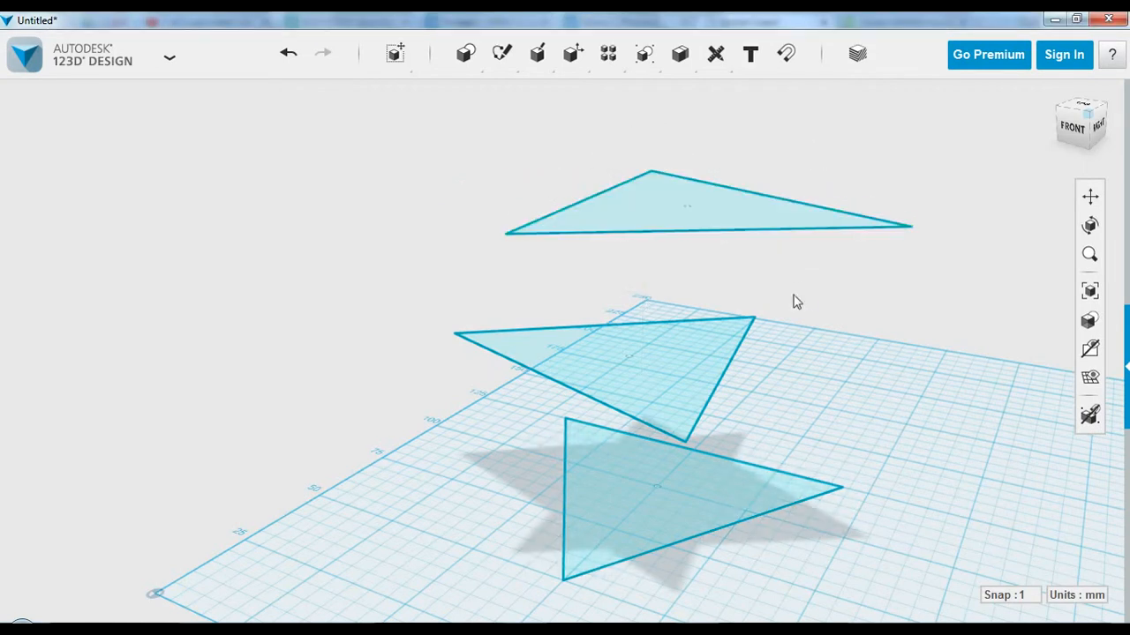
pyautogui.moveTo(794, 300); pyautogui.dragTo(697, 303)
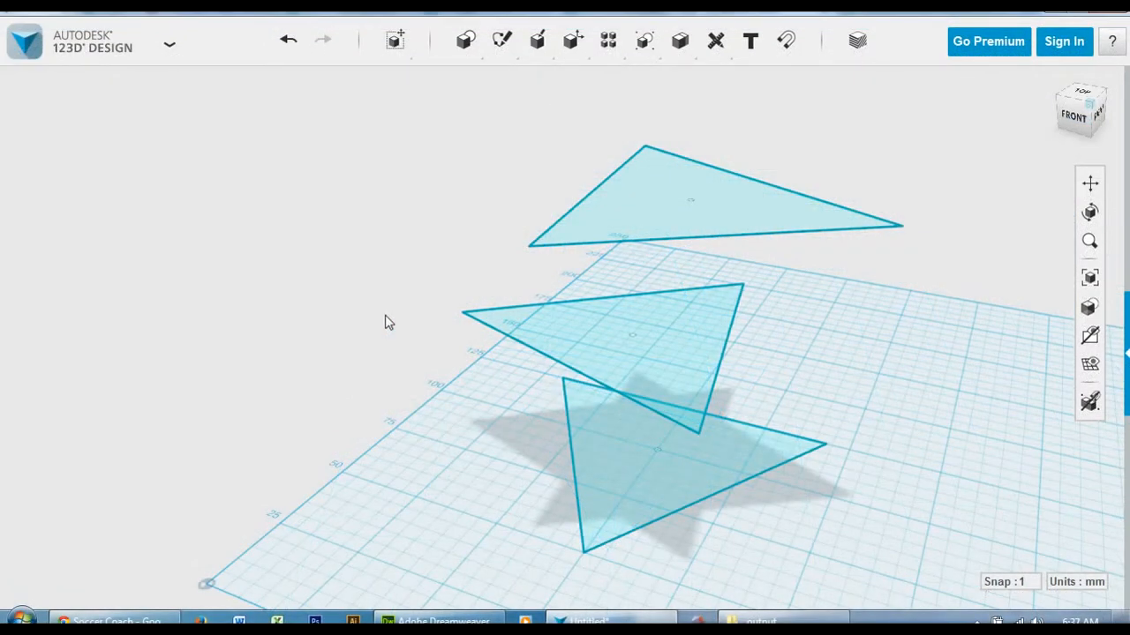
# - Select all three triangle profiles and loft them into one twisted solid
pyautogui.click(618, 476)
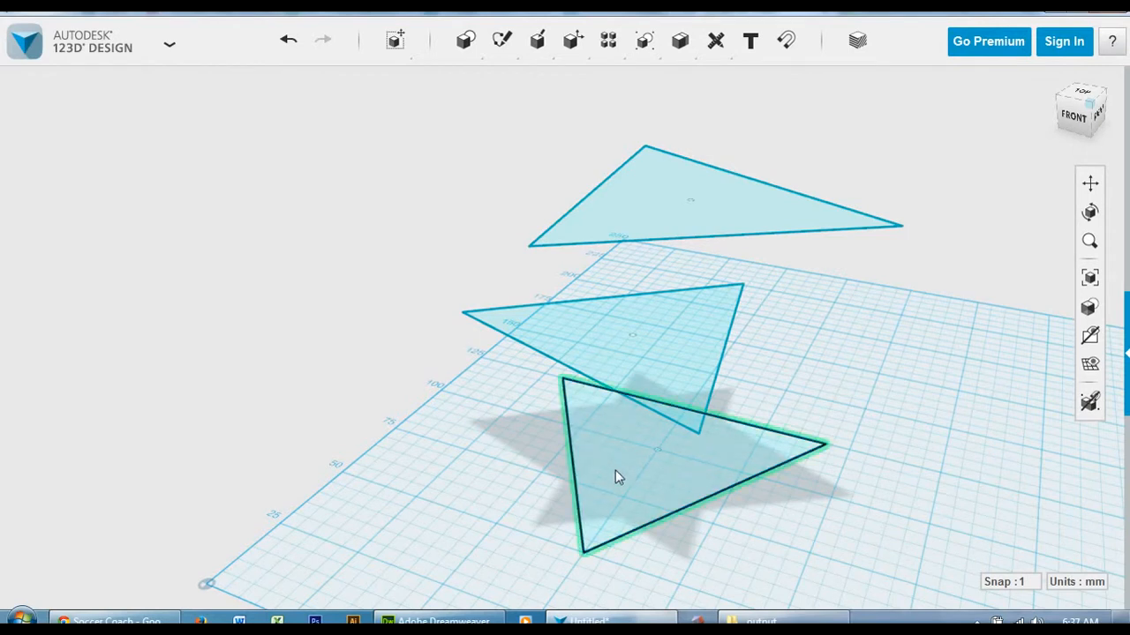
pyautogui.click(618, 477)
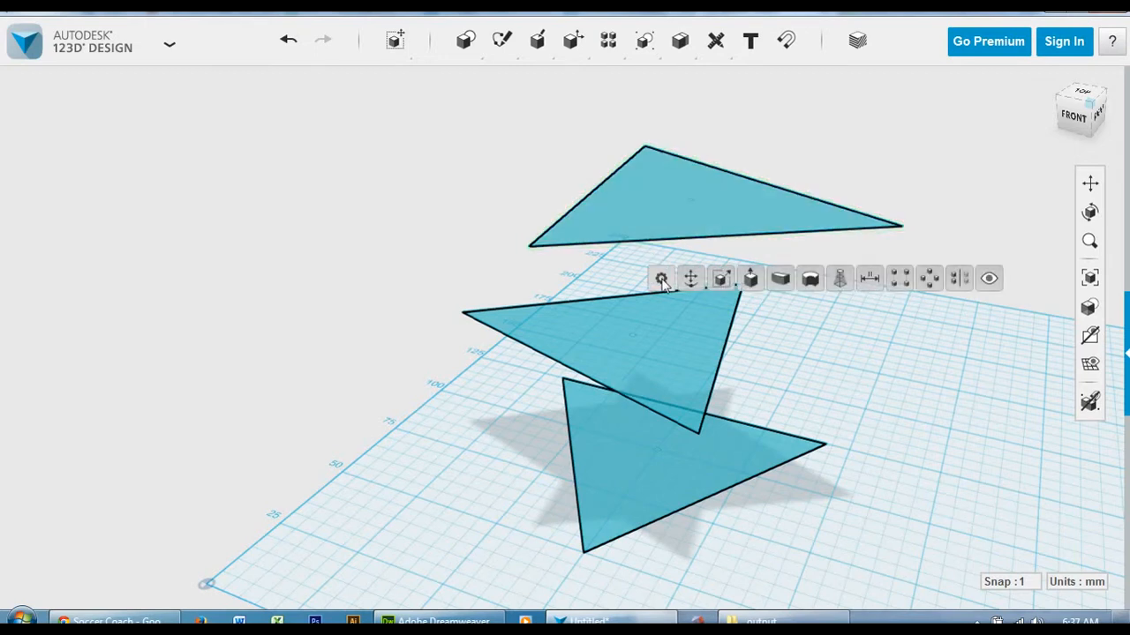
pyautogui.moveTo(840, 278)
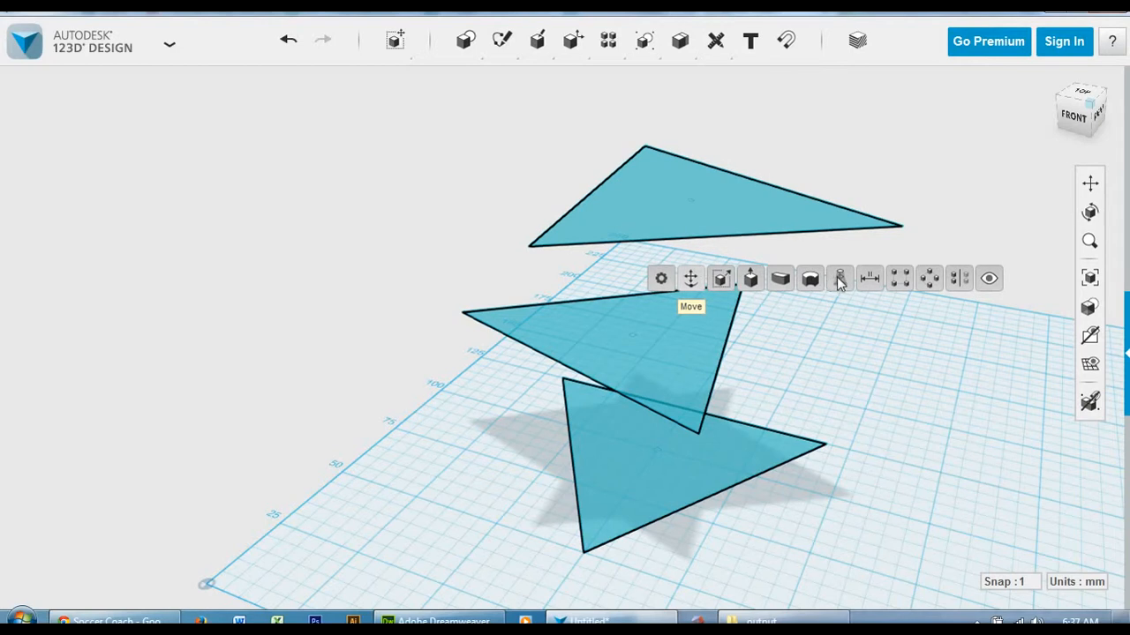
pyautogui.moveTo(840, 278)
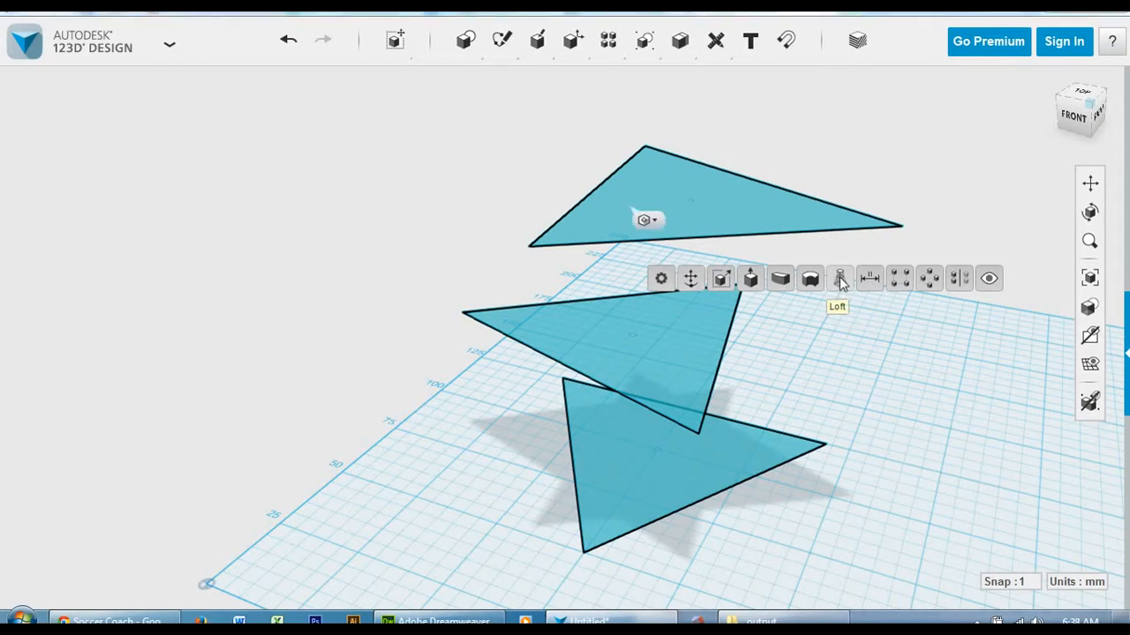
pyautogui.click(840, 278)
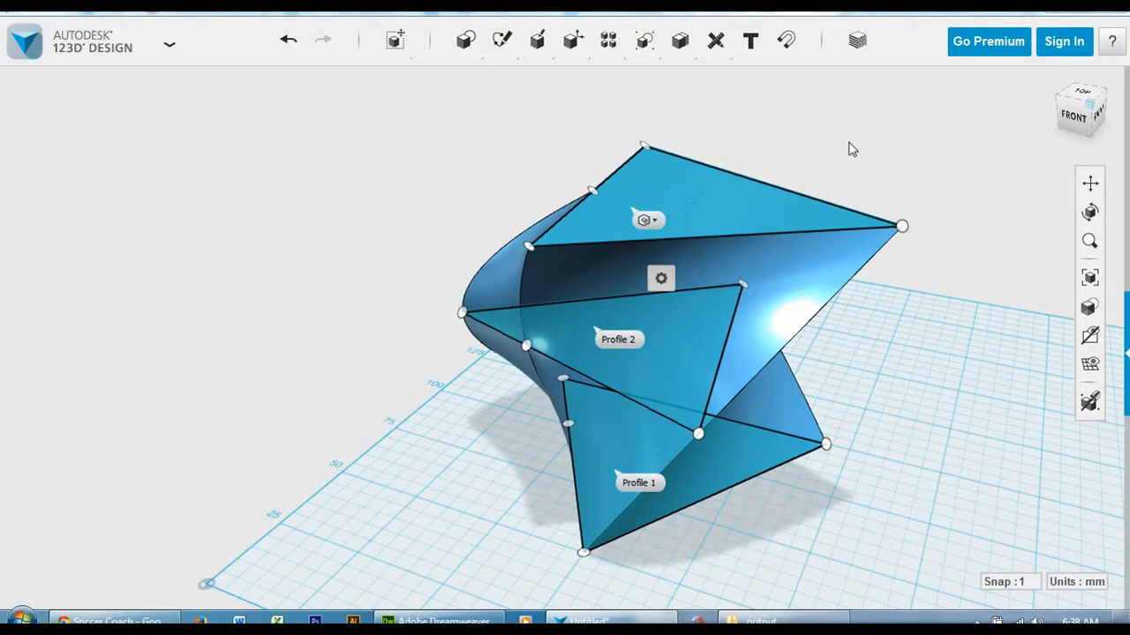
pyautogui.click(1092, 333)
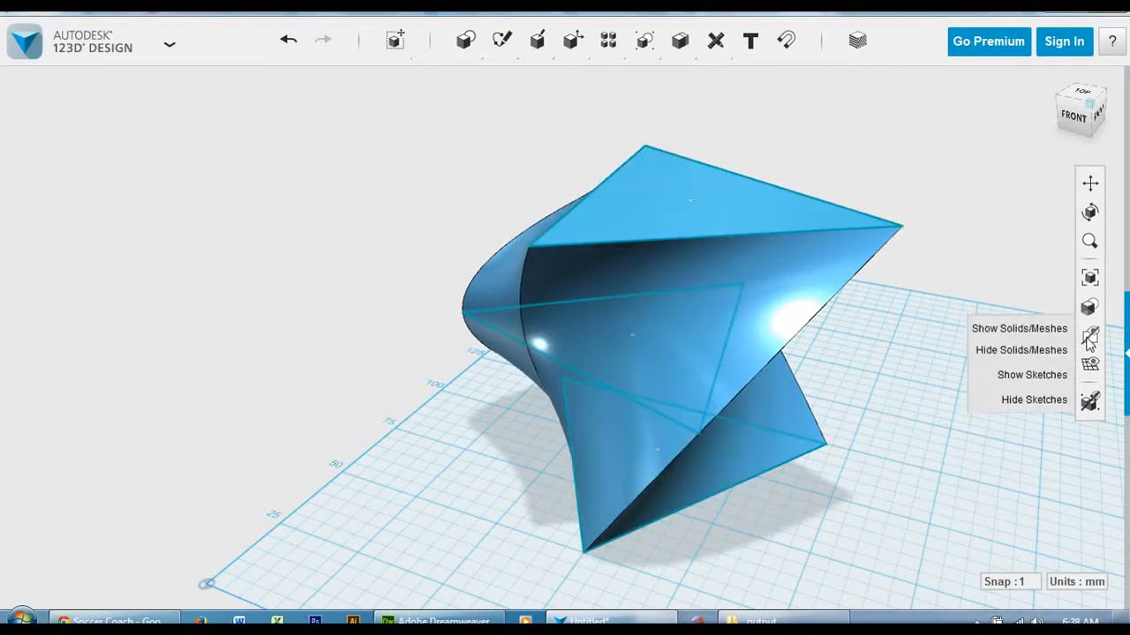
# - Hide the triangle sketches and orbit to look down onto the top face
pyautogui.click(1032, 399)
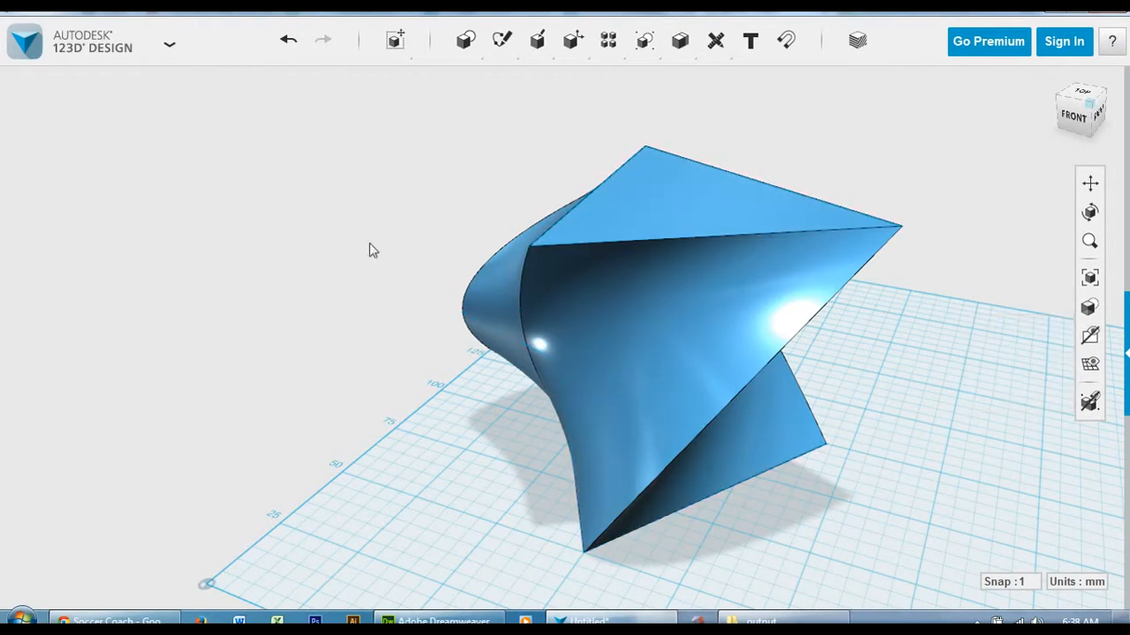
pyautogui.moveTo(370, 249); pyautogui.dragTo(602, 204)
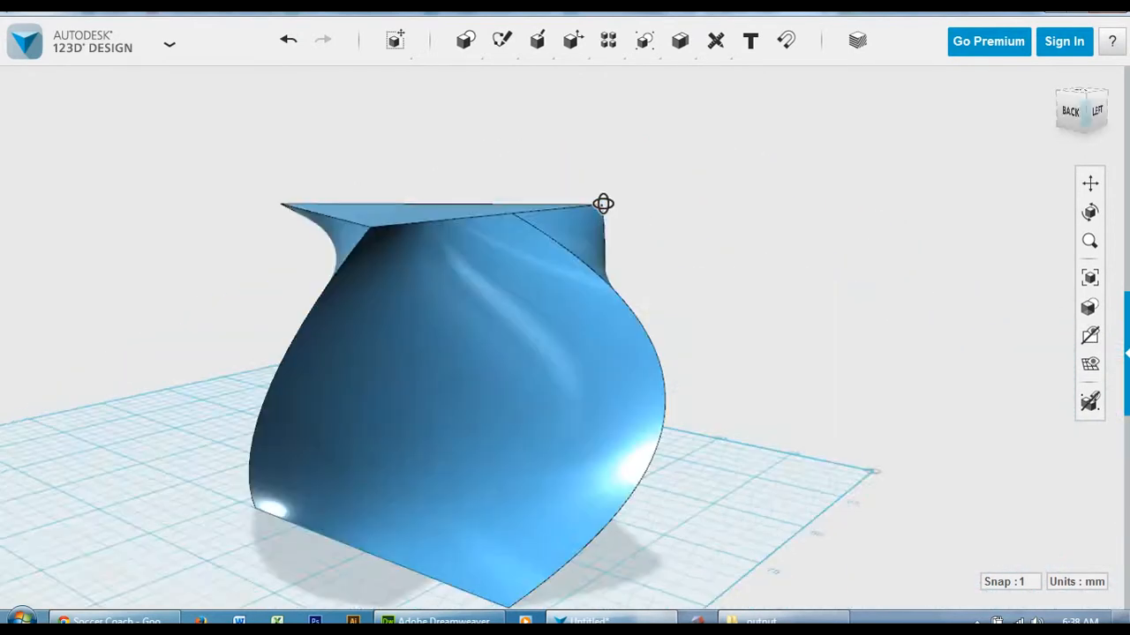
pyautogui.moveTo(602, 204); pyautogui.dragTo(798, 230)
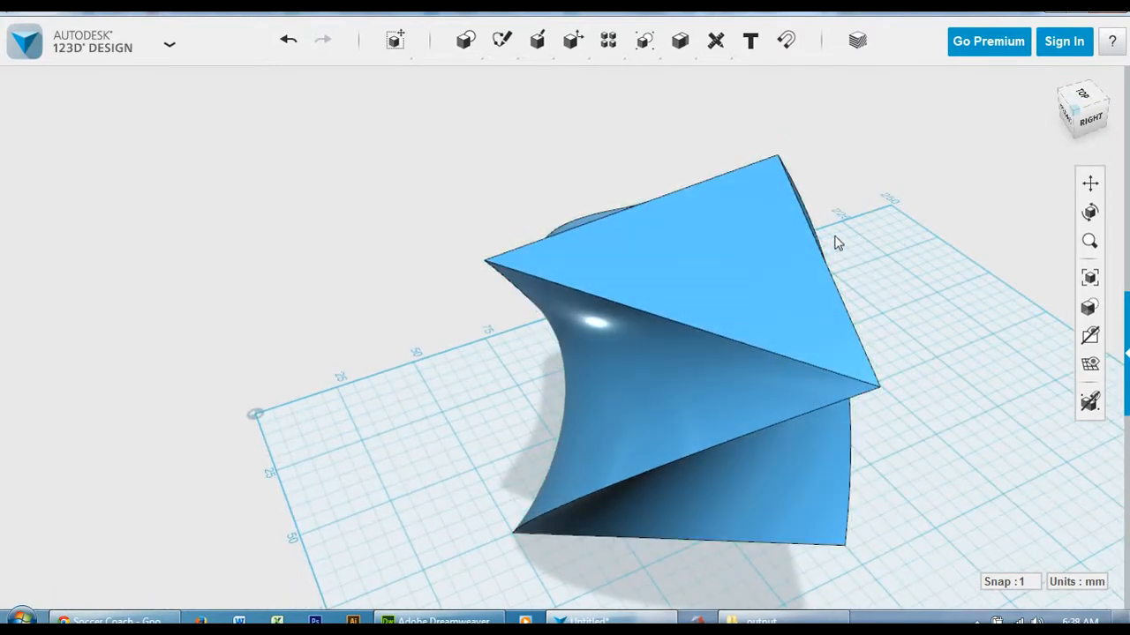
pyautogui.moveTo(630, 145)
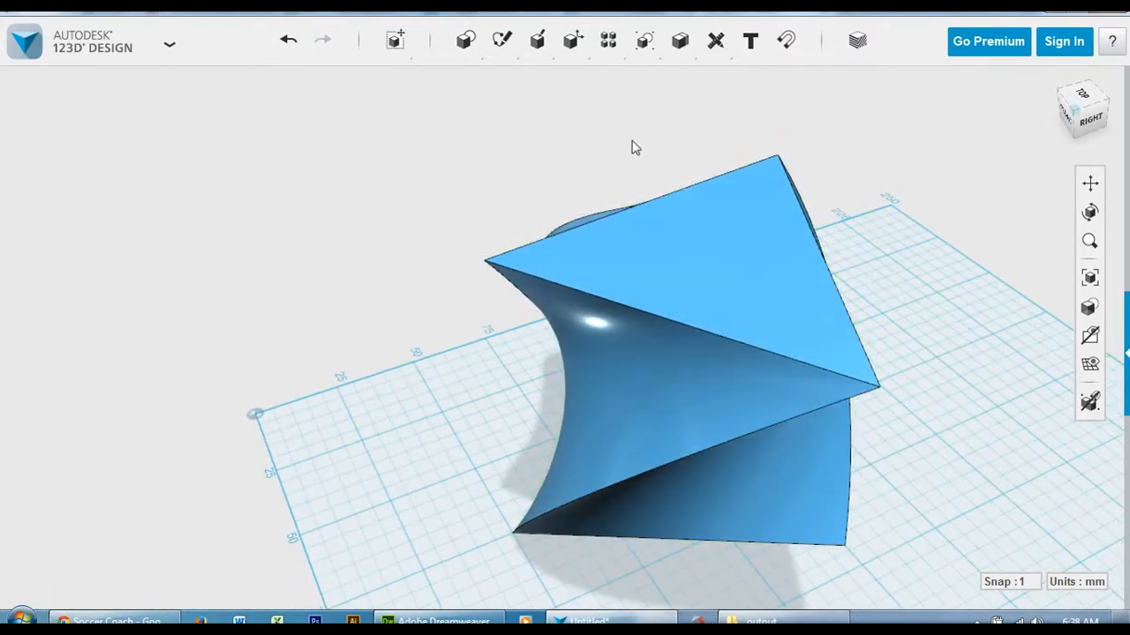
pyautogui.moveTo(628, 147)
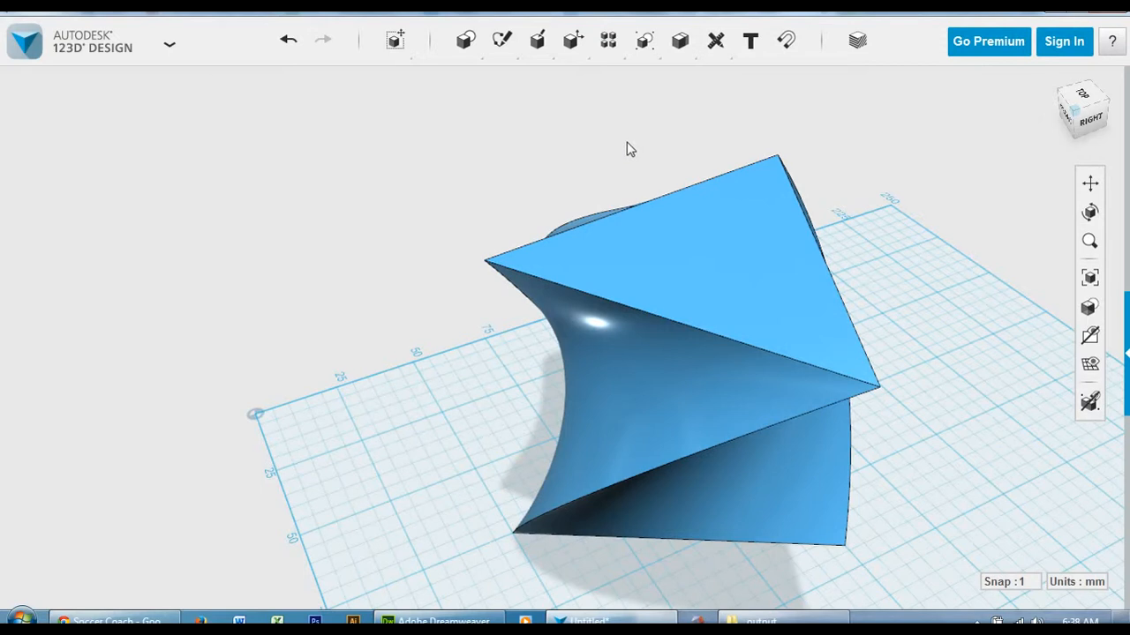
# - Open the Sketch menu to start drawing on the loft's top face
pyautogui.click(502, 40)
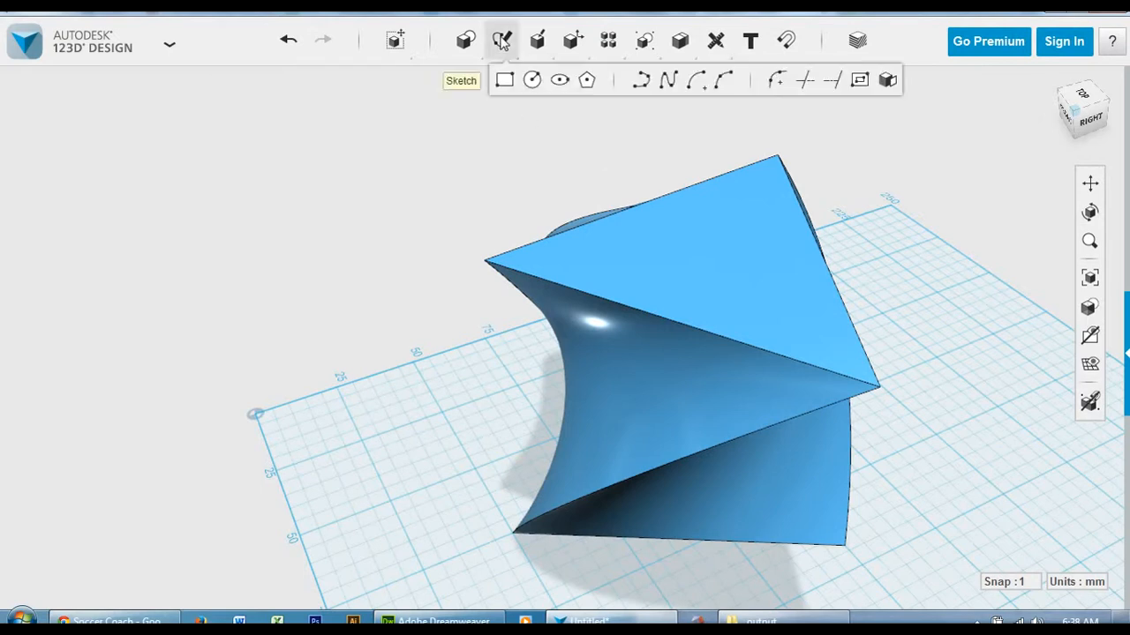
pyautogui.moveTo(531, 81)
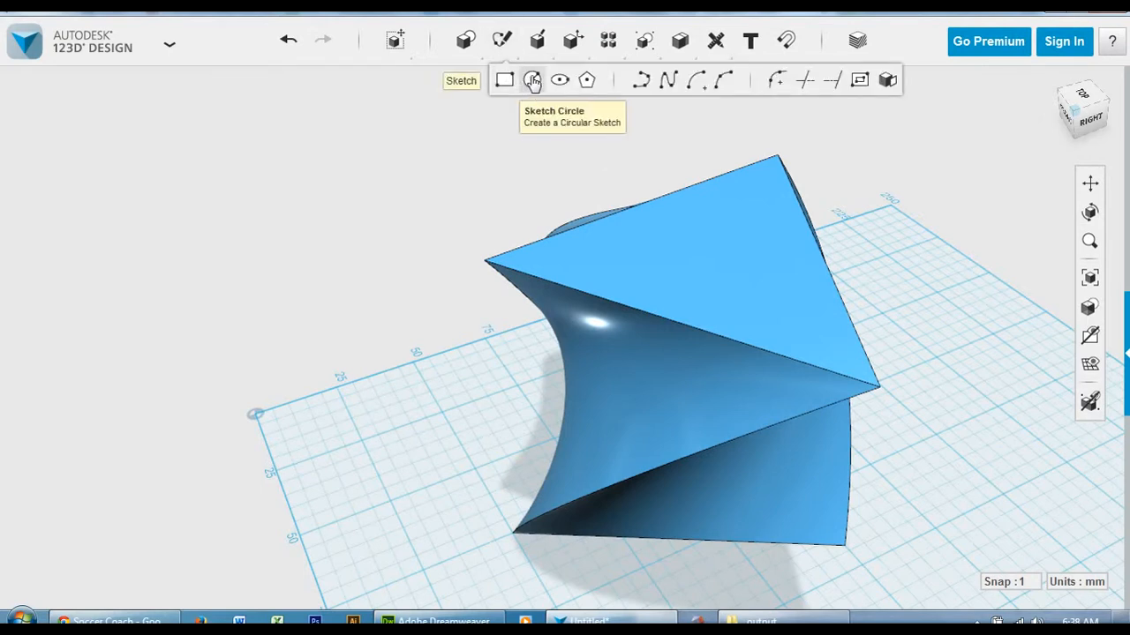
pyautogui.moveTo(664, 192)
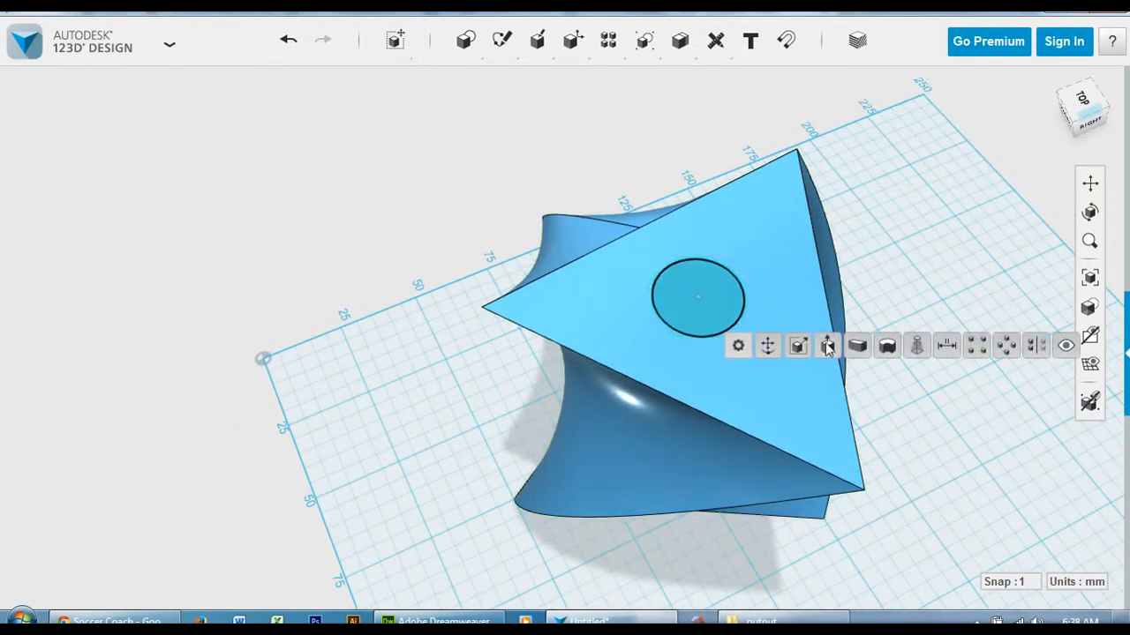
# - Extrude the sketched circle down through the twisted solid as a Subtract cut, leaving a hole
pyautogui.click(827, 346)
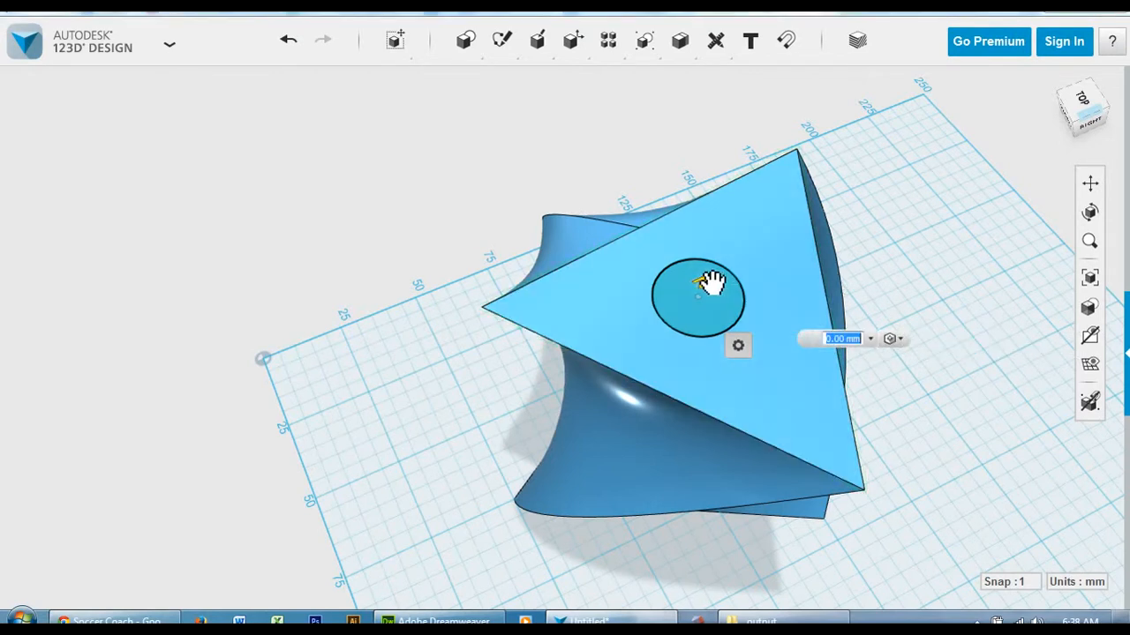
pyautogui.moveTo(706, 282); pyautogui.dragTo(724, 203)
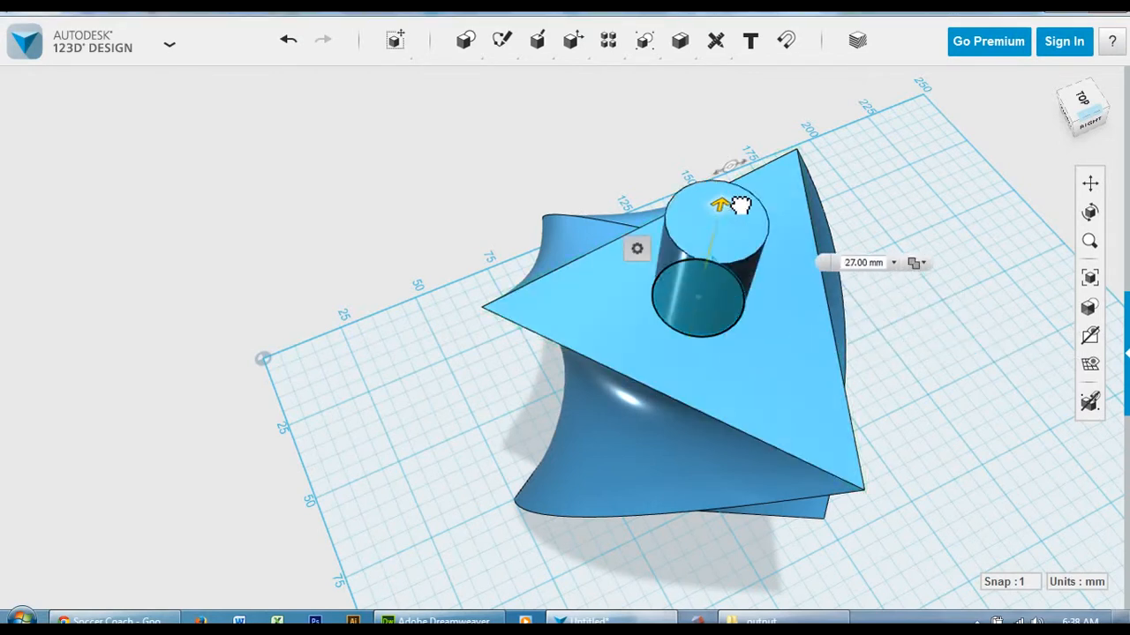
pyautogui.moveTo(724, 208); pyautogui.dragTo(675, 454)
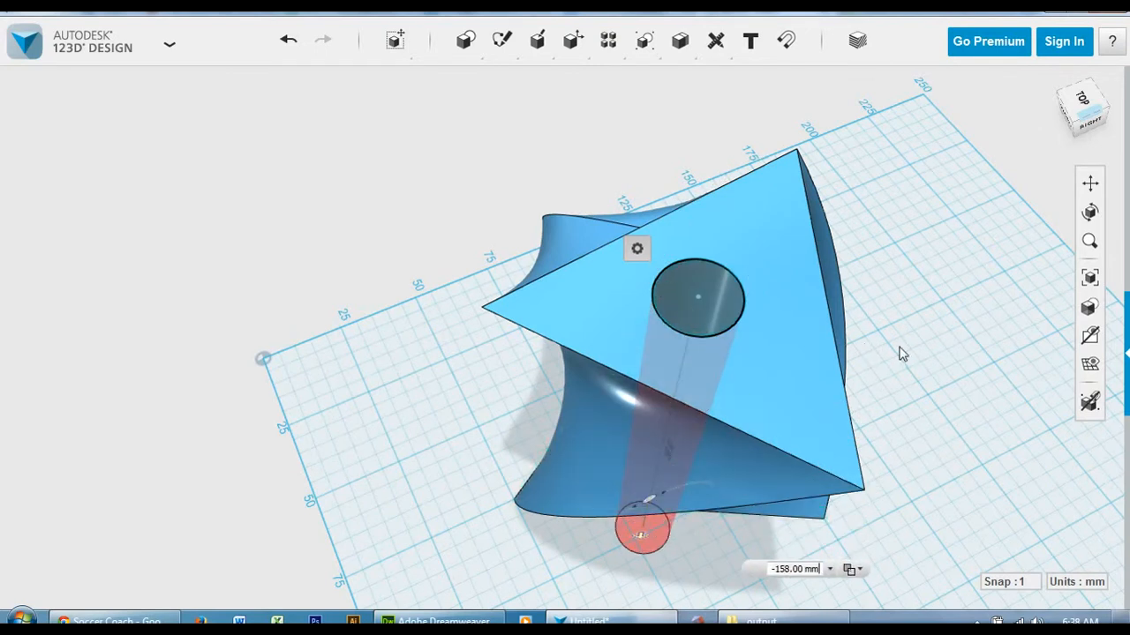
pyautogui.moveTo(915, 360)
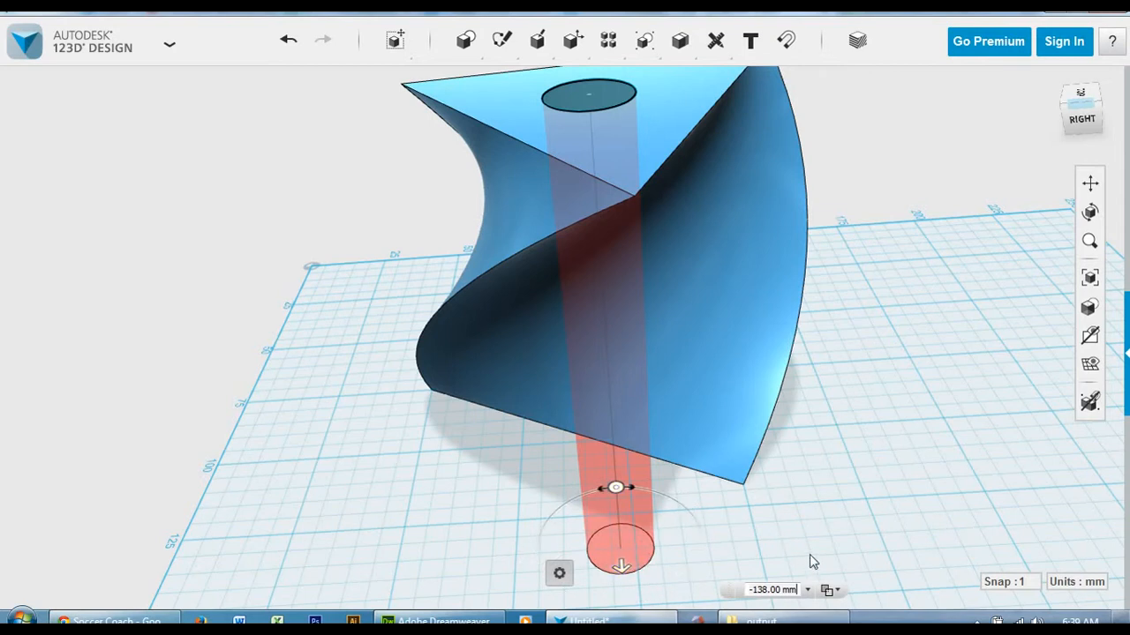
pyautogui.moveTo(838, 597)
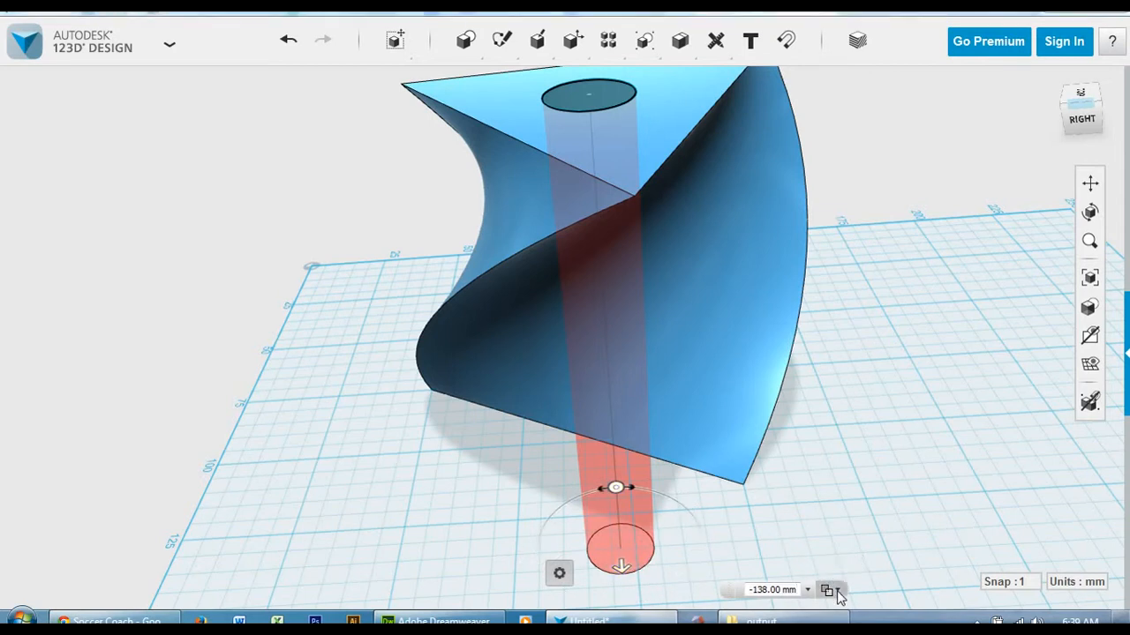
pyautogui.click(825, 590)
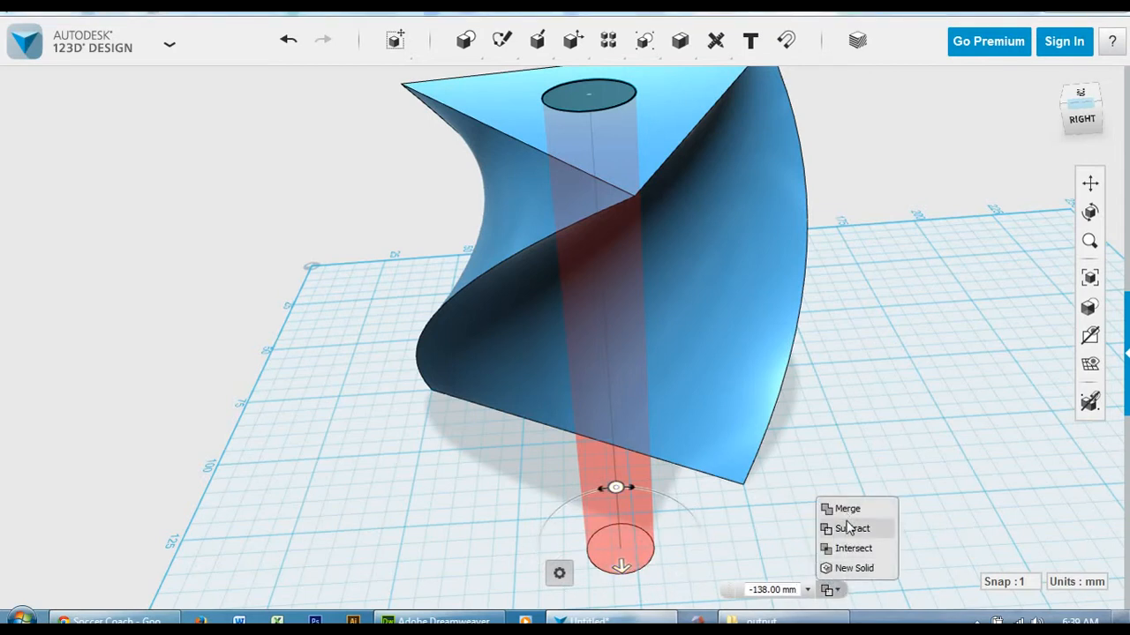
pyautogui.moveTo(851, 529)
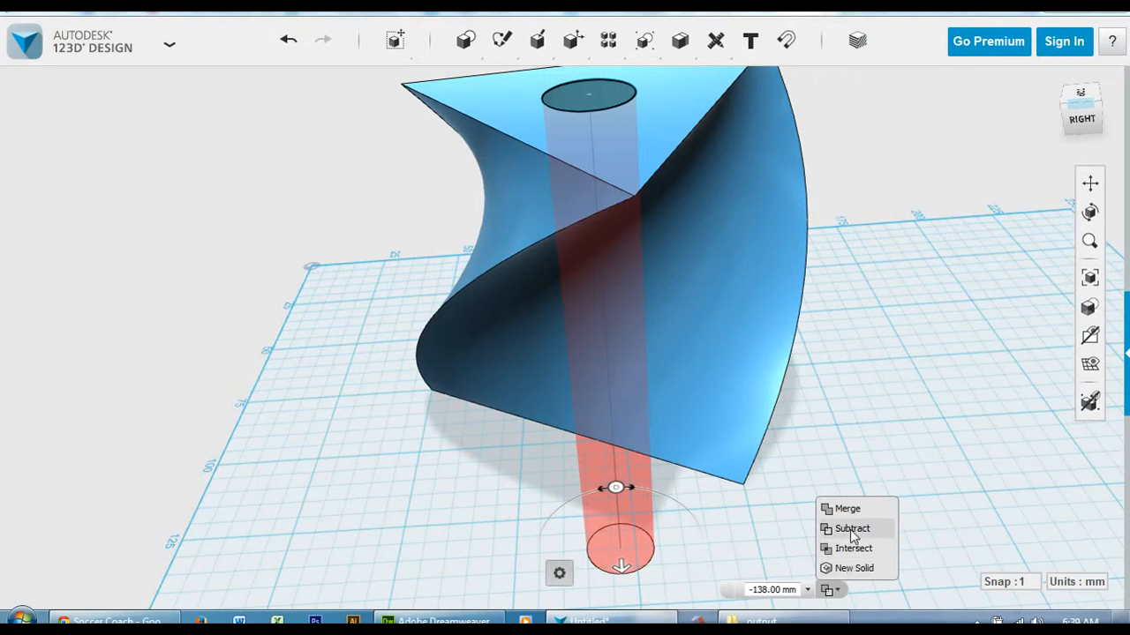
pyautogui.click(853, 529)
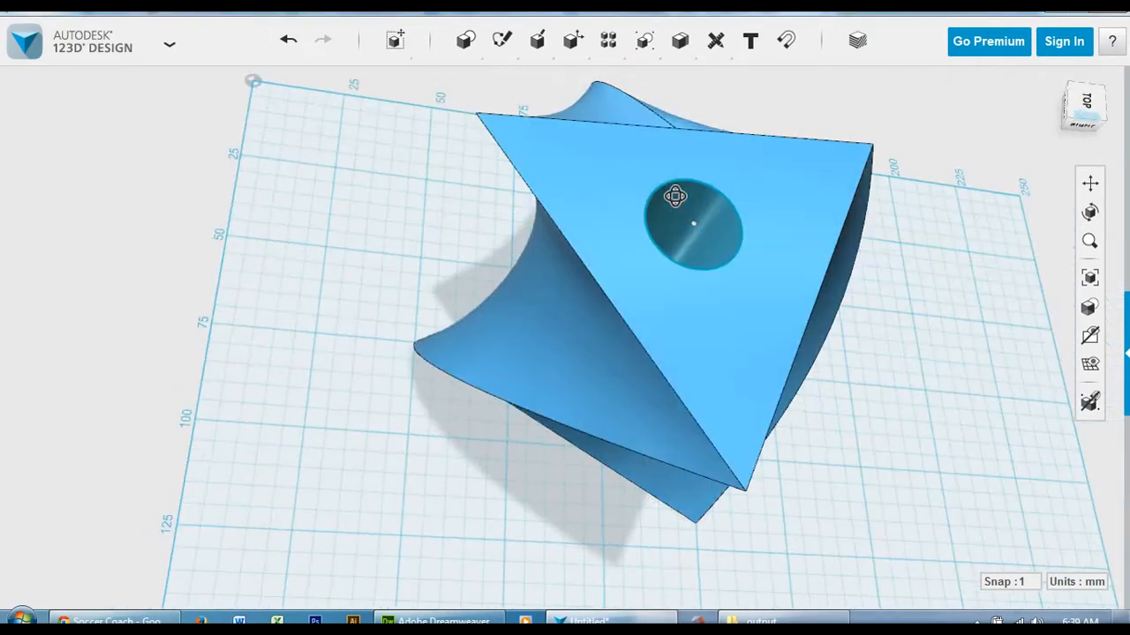
pyautogui.moveTo(676, 196); pyautogui.dragTo(652, 218)
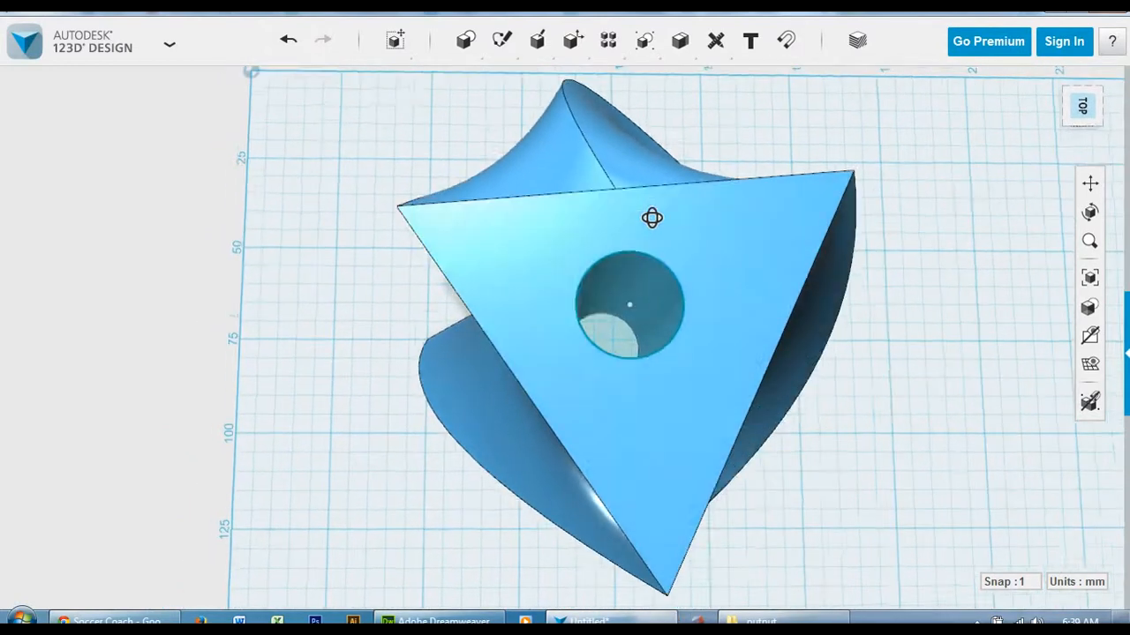